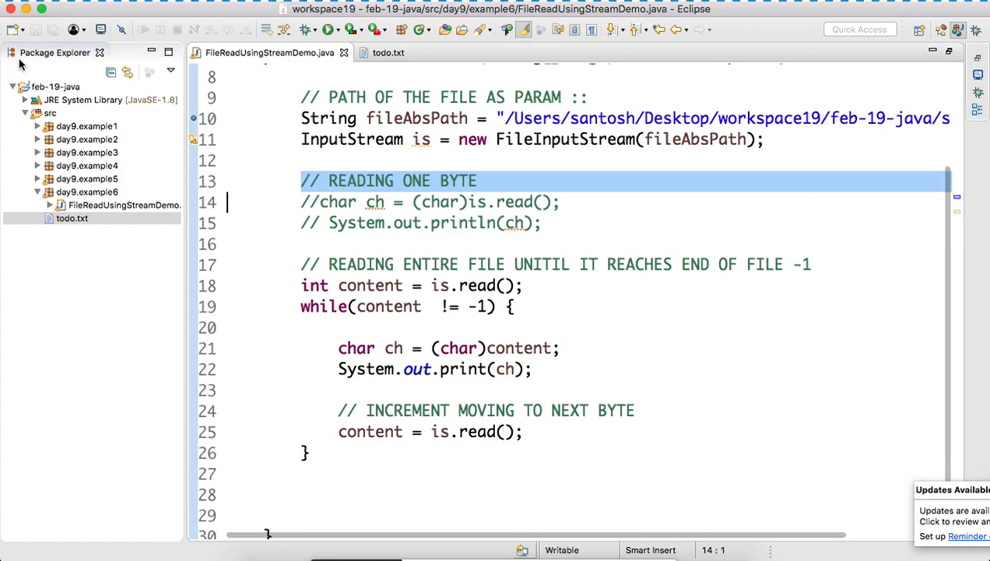
- Create class FileReadUsingReaderDemo with a main method in package day9.example6
right_click(87, 191)
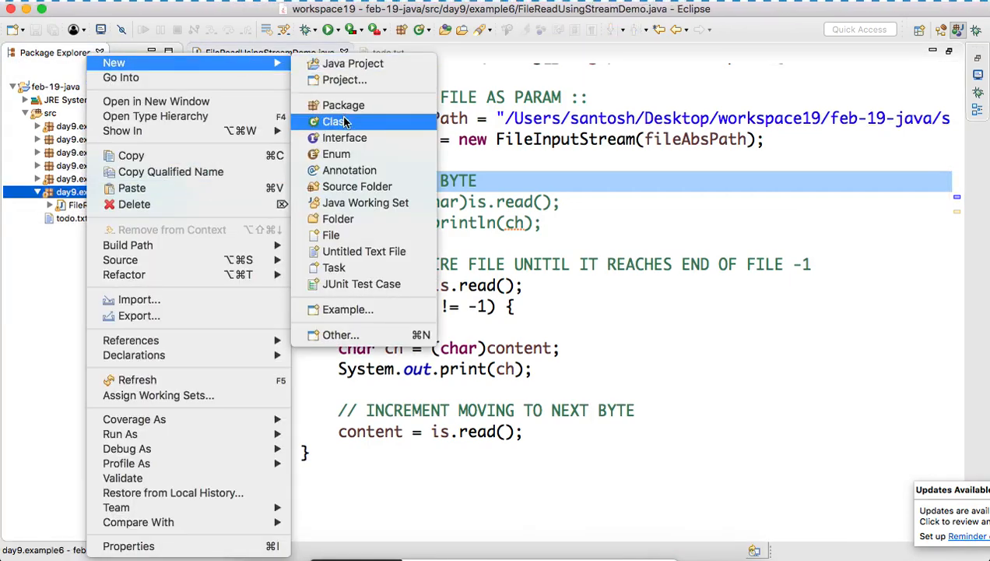
click(335, 121)
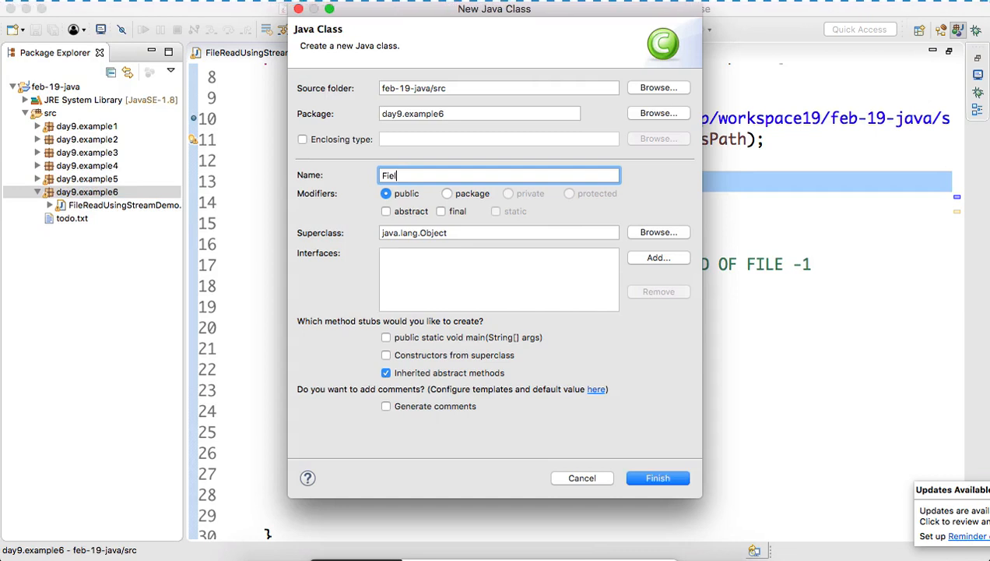
text(eRead)
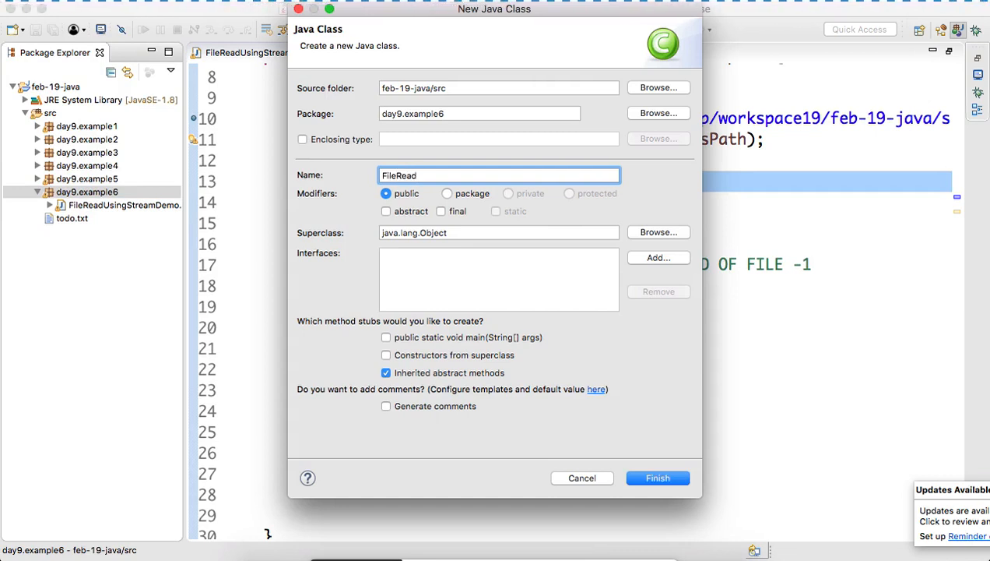
text(UsingReader)
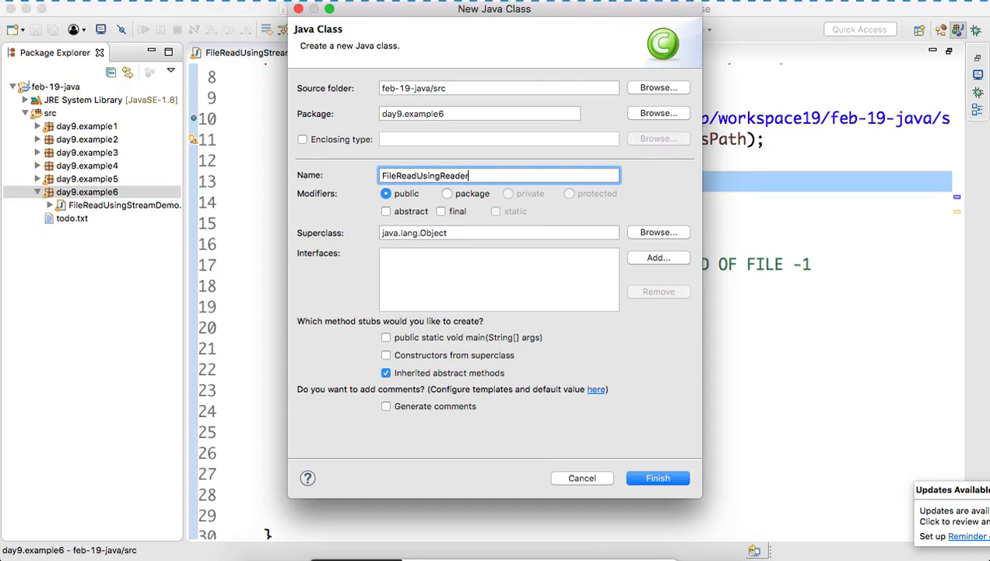
click(657, 476)
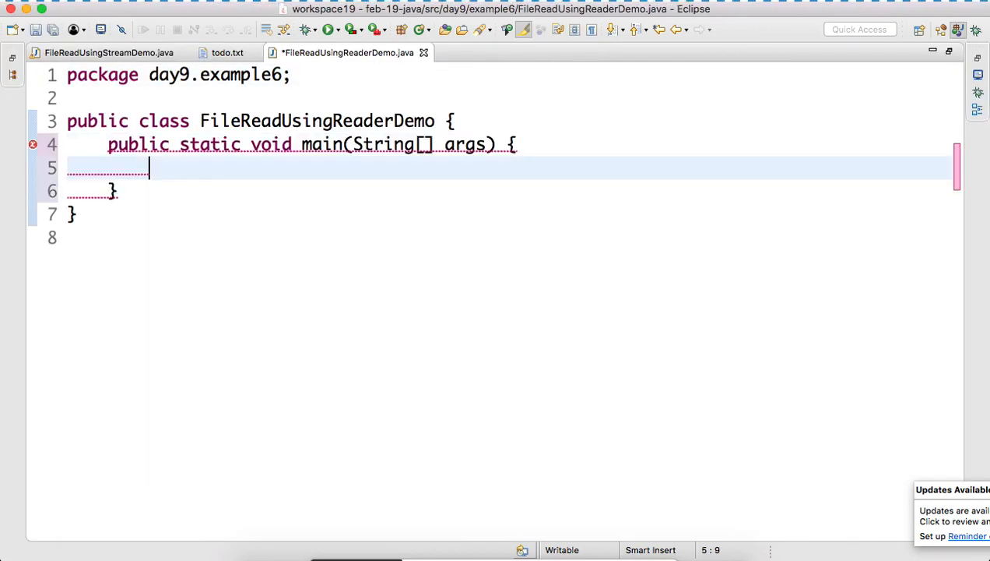
- Declare Reader reader = new FileReader using the FileReader(String fileName) constructor, auto-importing it
key(Return)
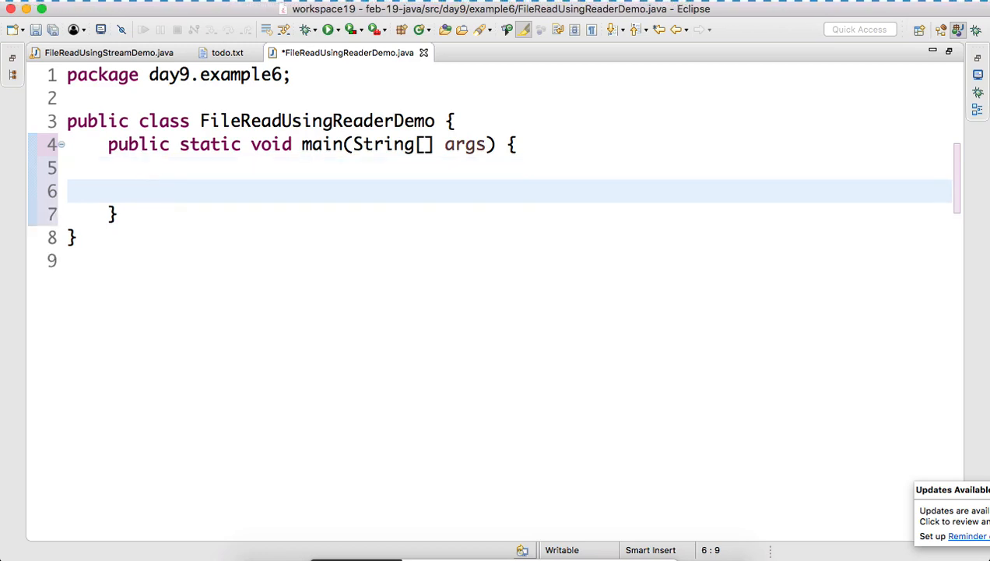
text(Reader re)
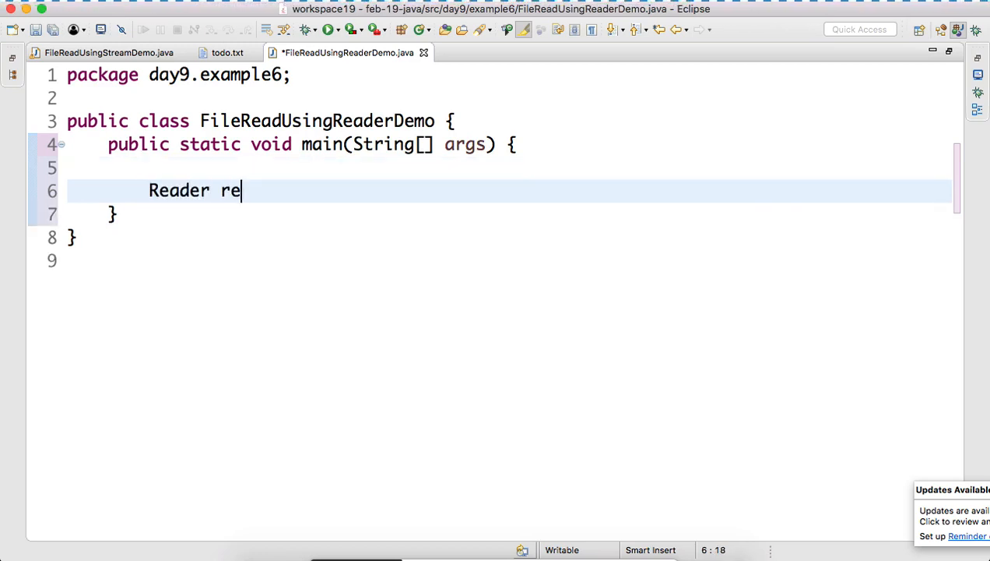
text(ader =)
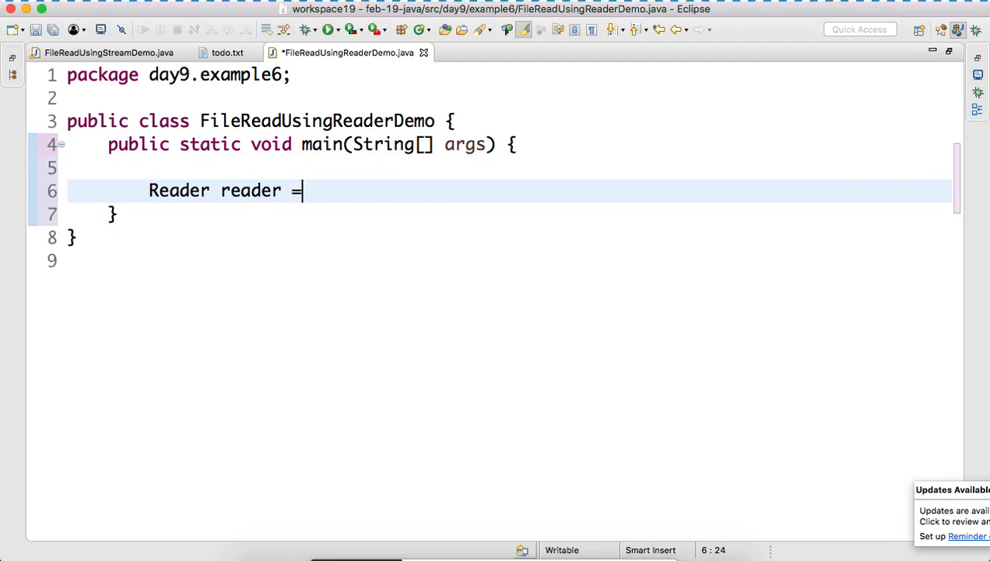
text(new File)
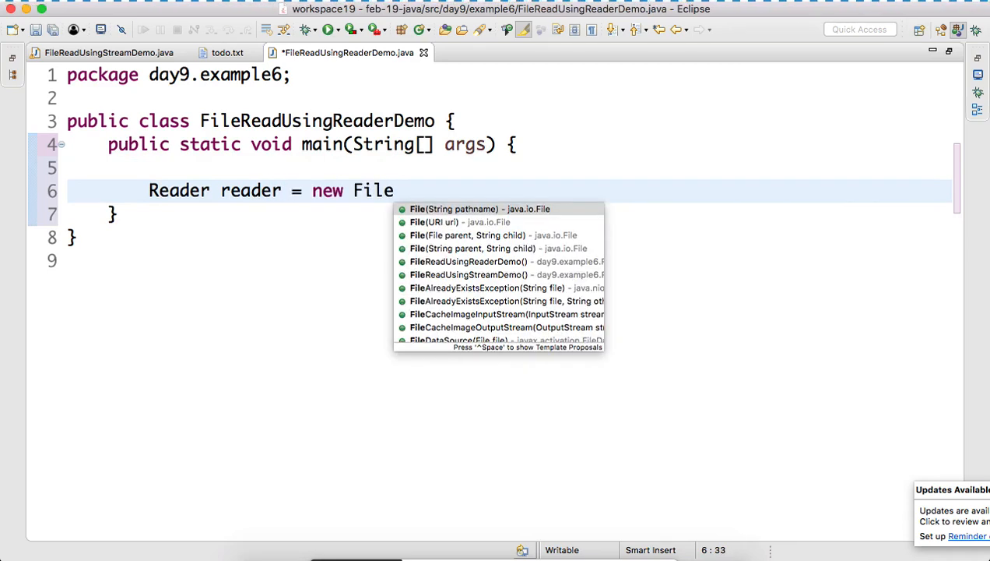
text(Reader)
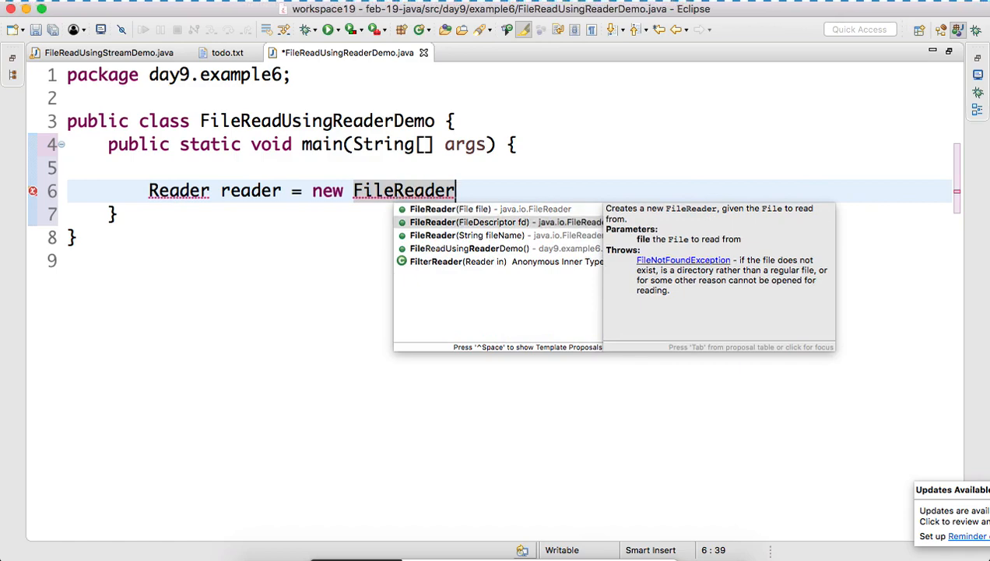
click(467, 236)
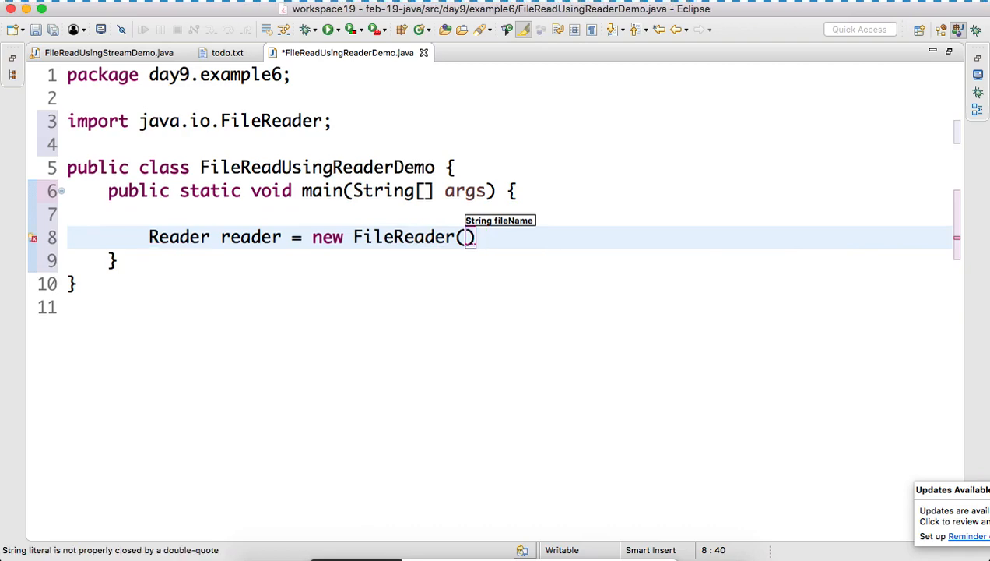
click(109, 53)
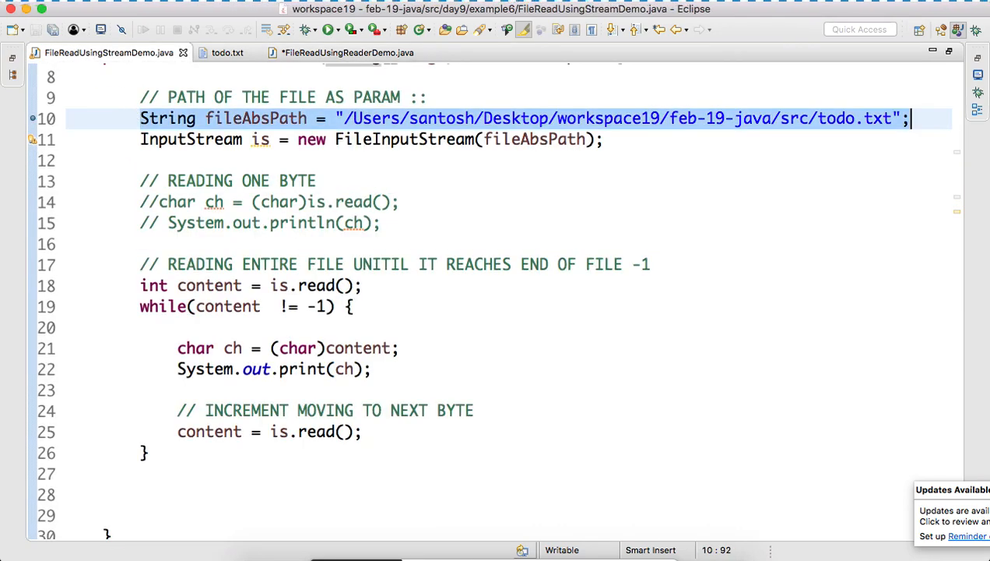
- Add a '// THE ABS PATH OF THE FILE' comment and pass fileAbsPath into new FileReader, ending with ';'
click(349, 53)
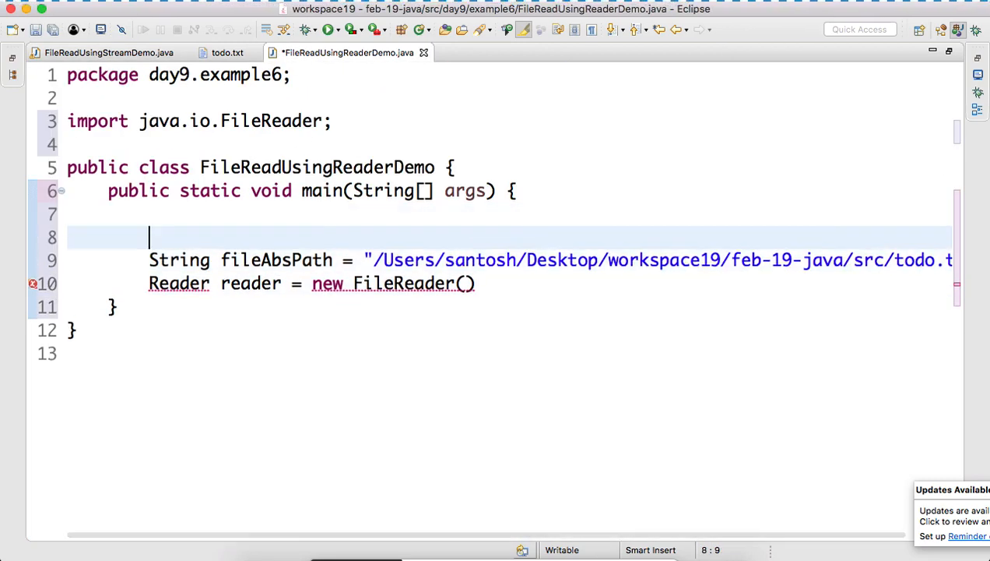
text(// THE ABS)
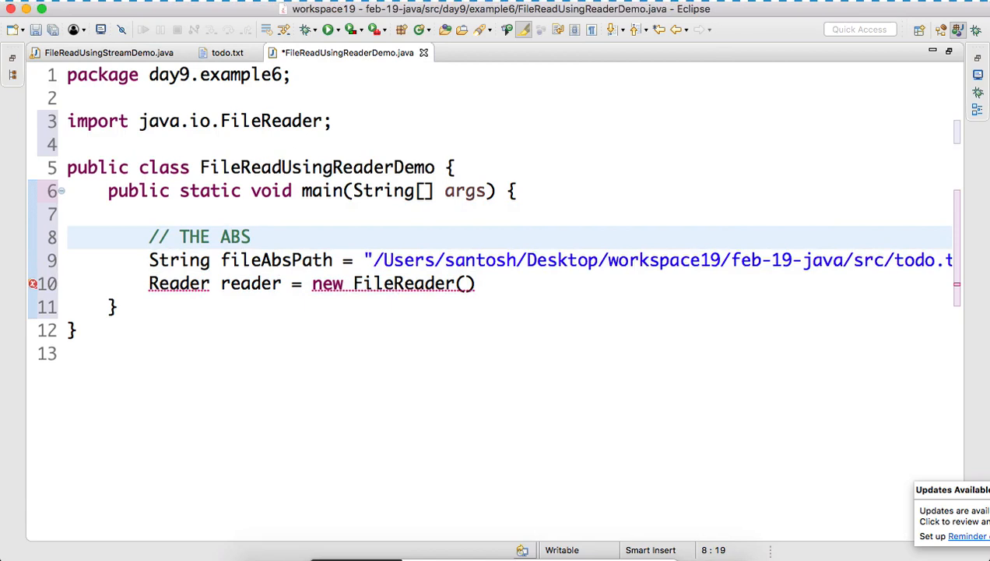
text(PATH OF TH)
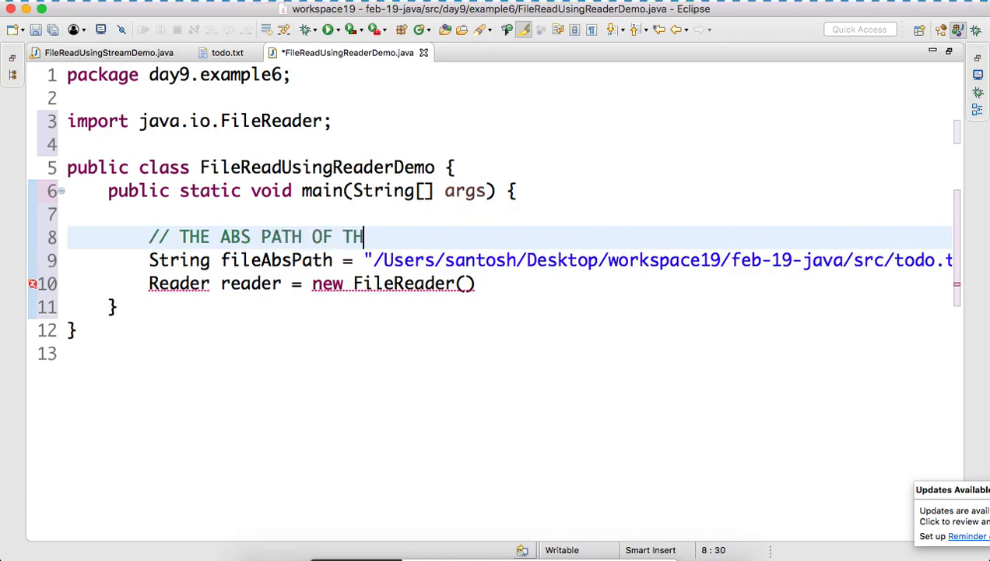
text(E FILE IN F)
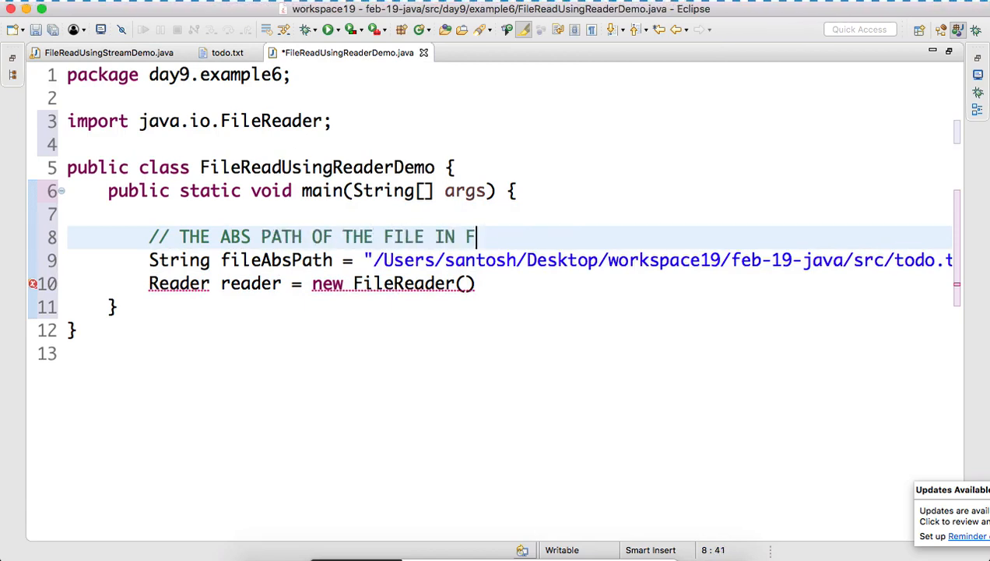
text(ILE_STYE)
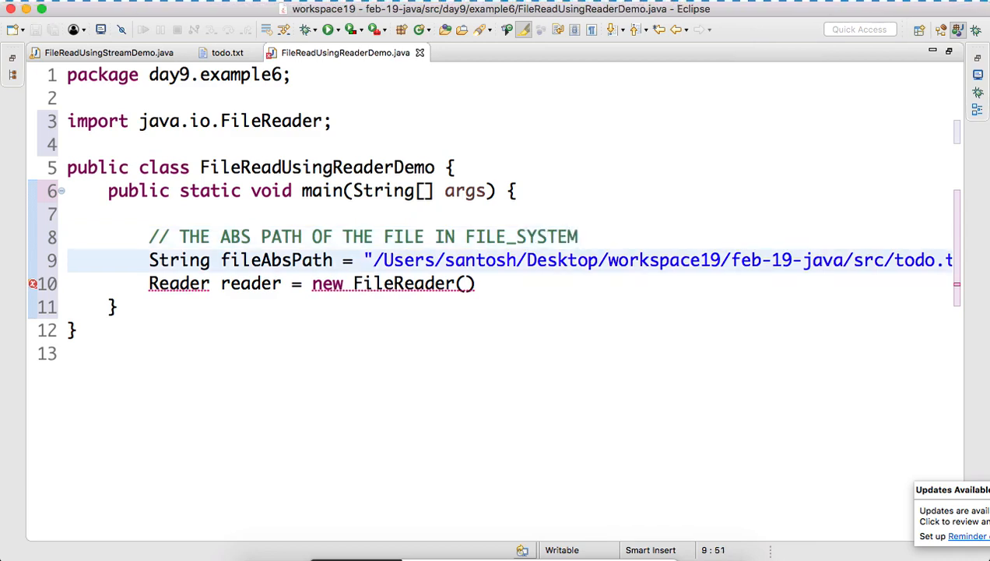
text(fileAbsPath)
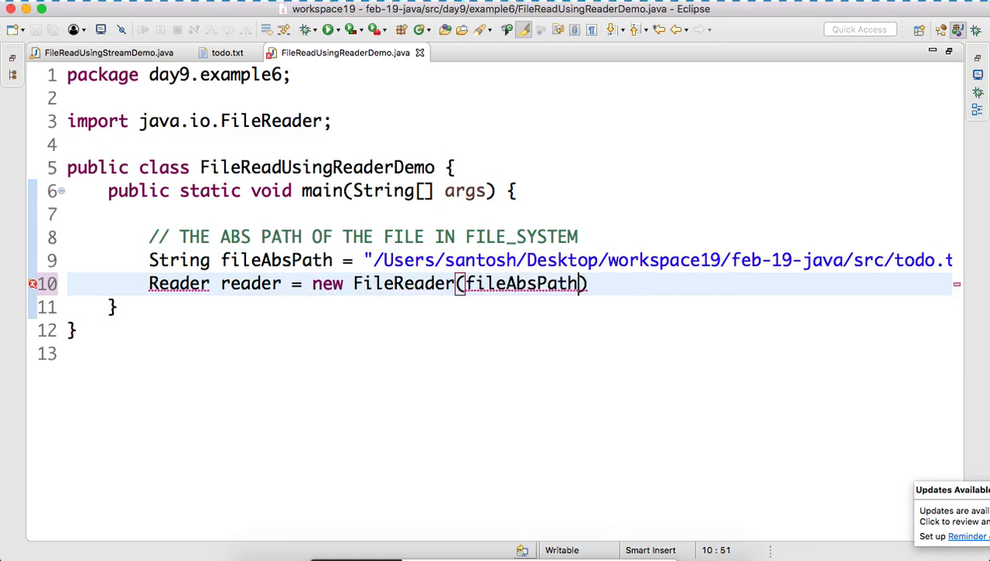
text(;)
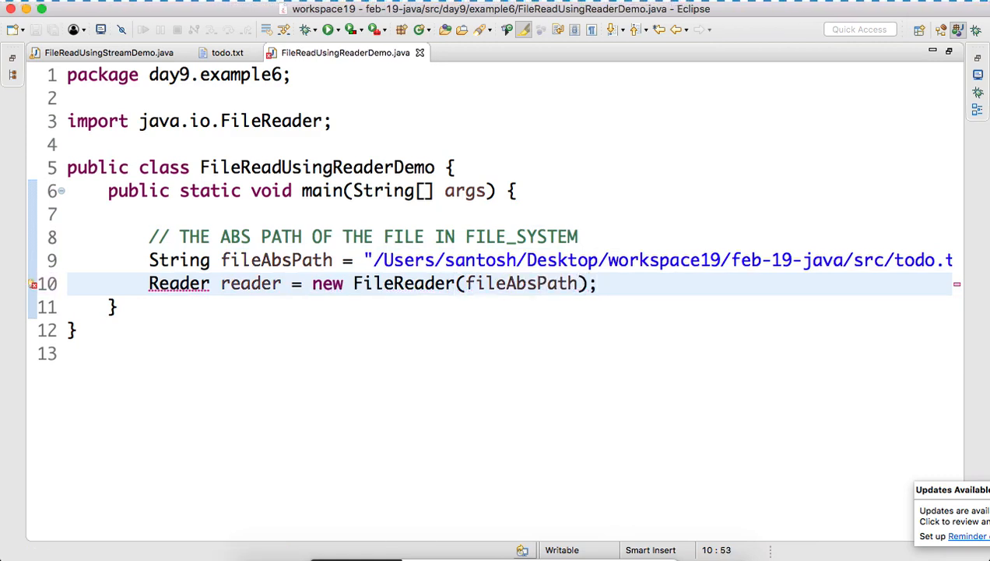
click(598, 284)
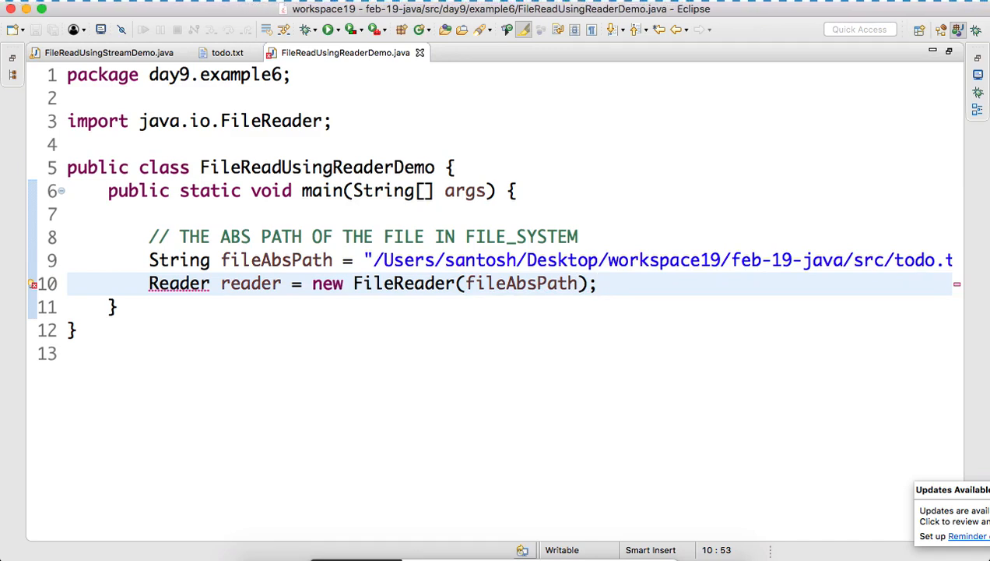
- Declare throws Exception on the main method signature
click(598, 283)
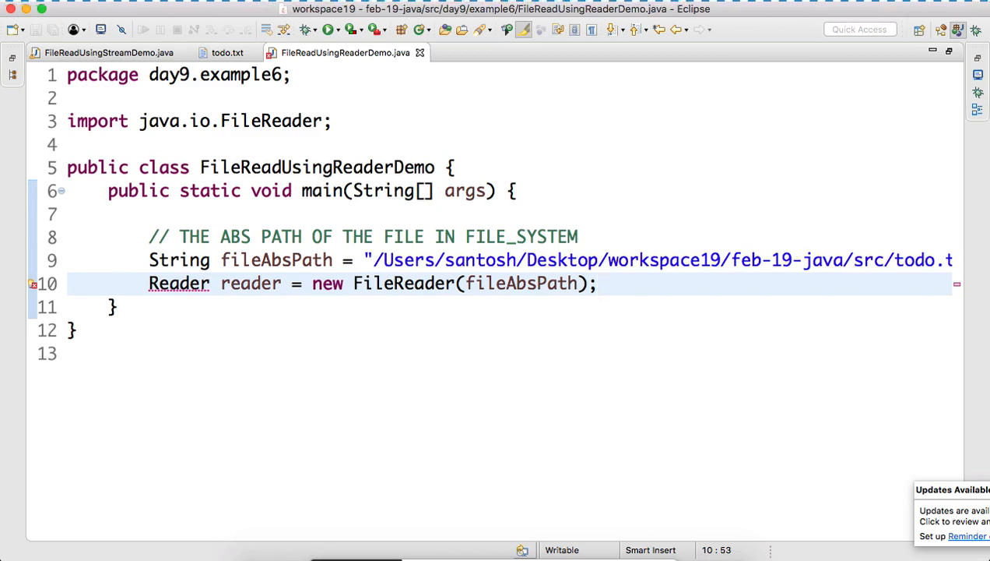
click(598, 283)
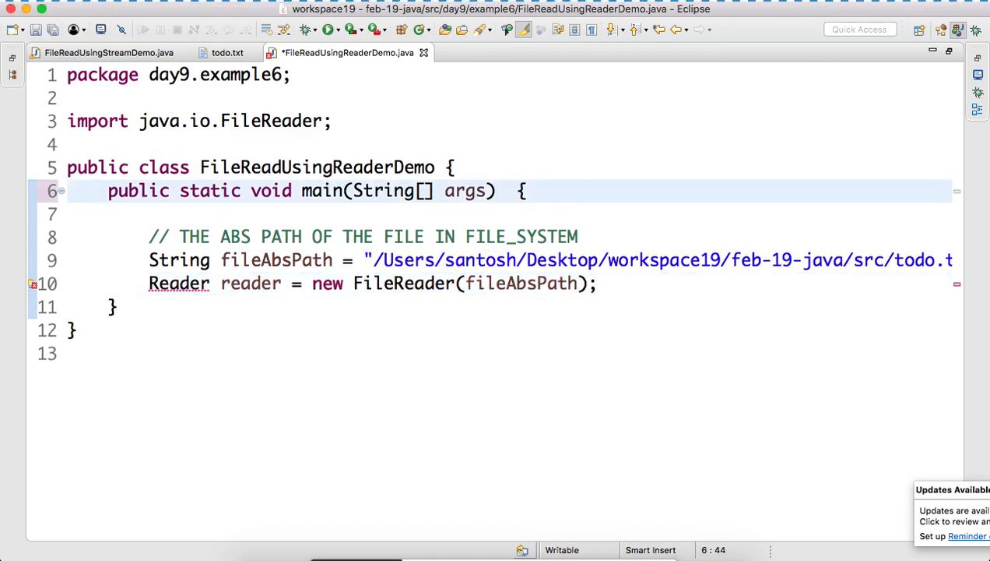
text(throws Excep)
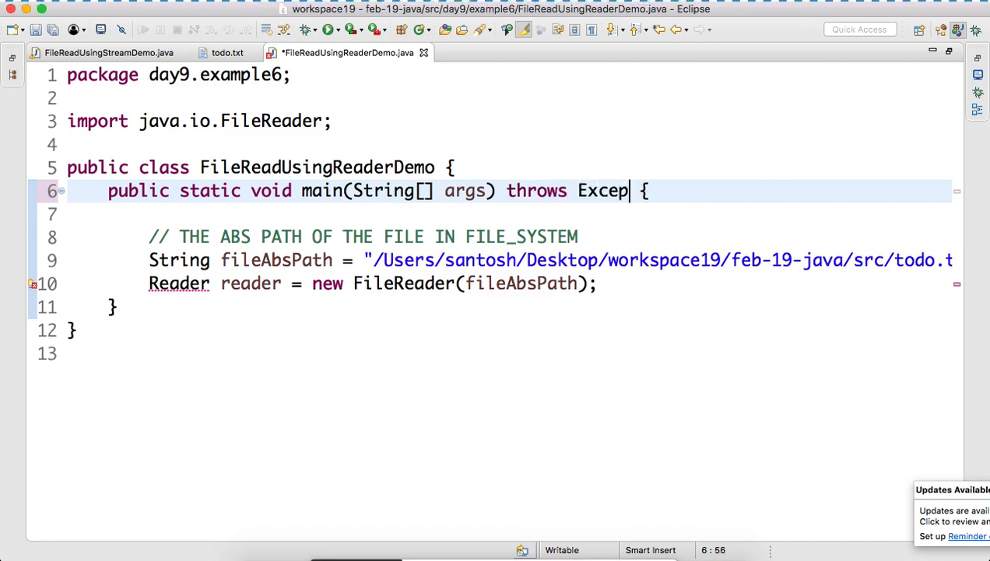
text(tion)
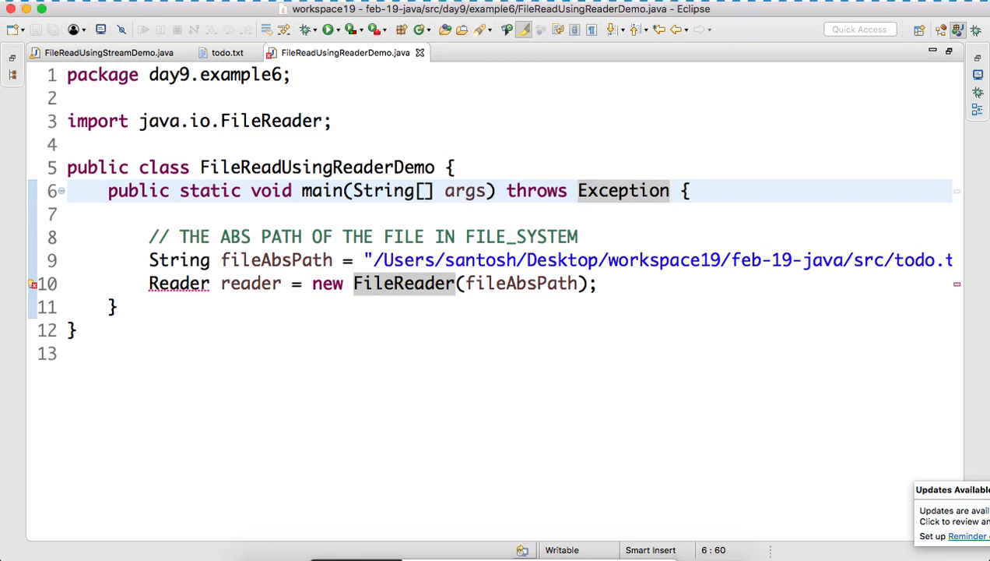
- Import java.io.Reader via quick fix on the Reader declaration
click(215, 284)
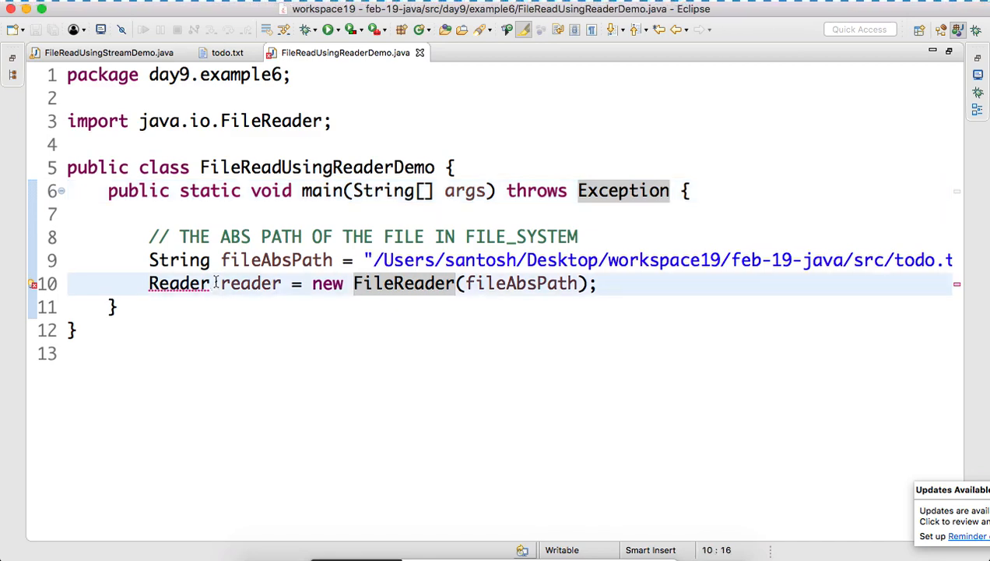
double_click(251, 284)
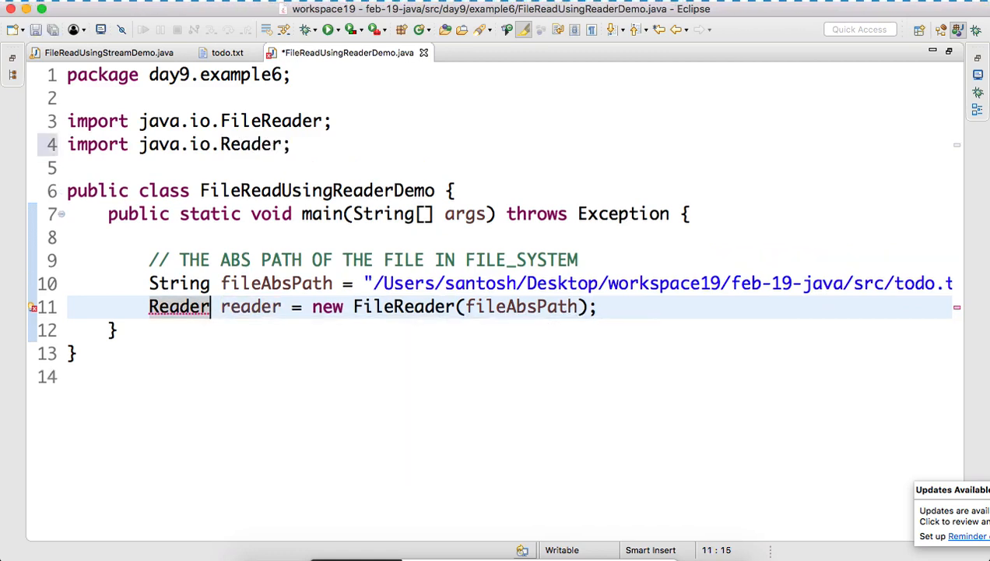
key(Return)
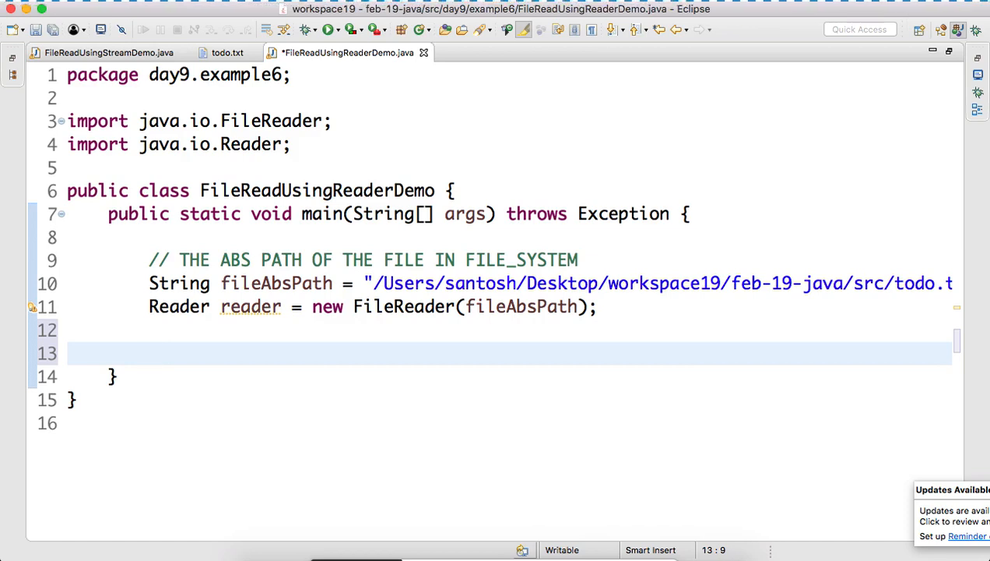
- Under a '// LETS READ ONE CHARACTER' comment write char ch = (char)reader.read();
text(//)
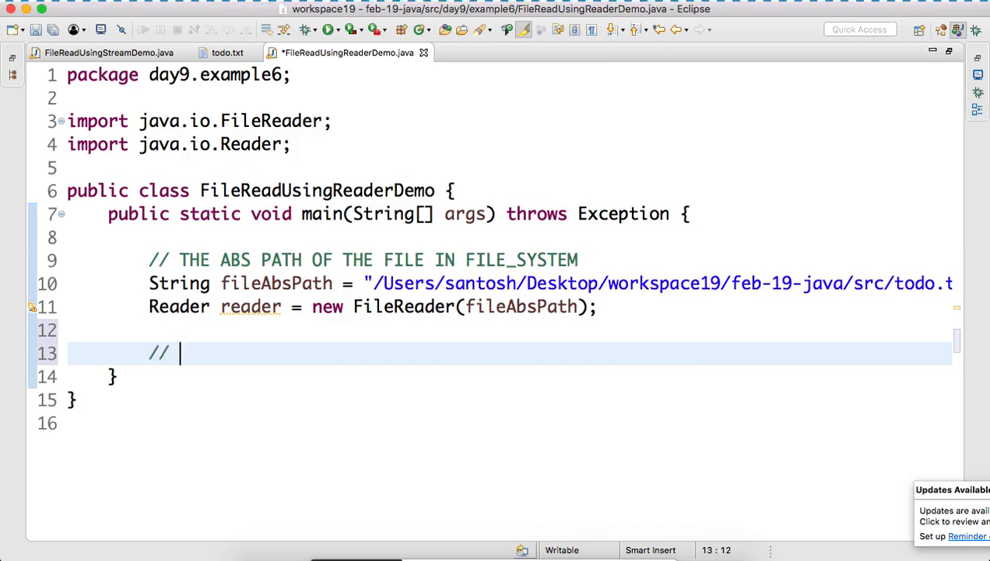
text(LETS REAC)
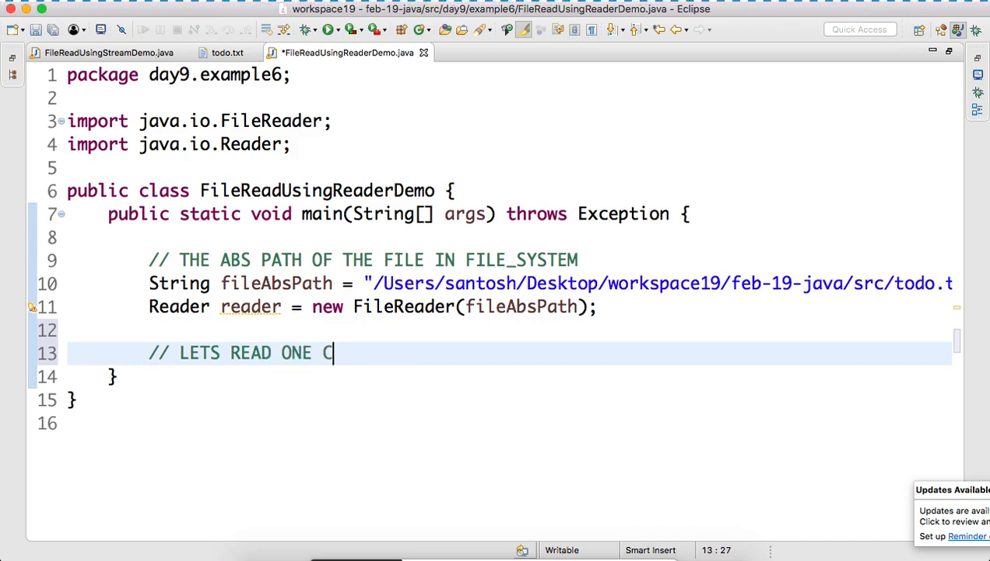
text(HARACTER)
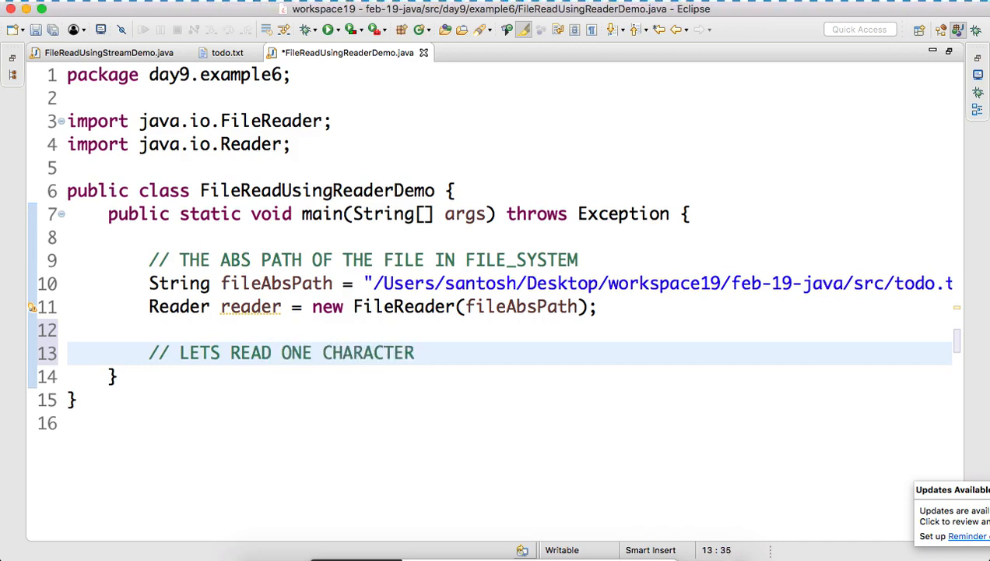
key(Return)
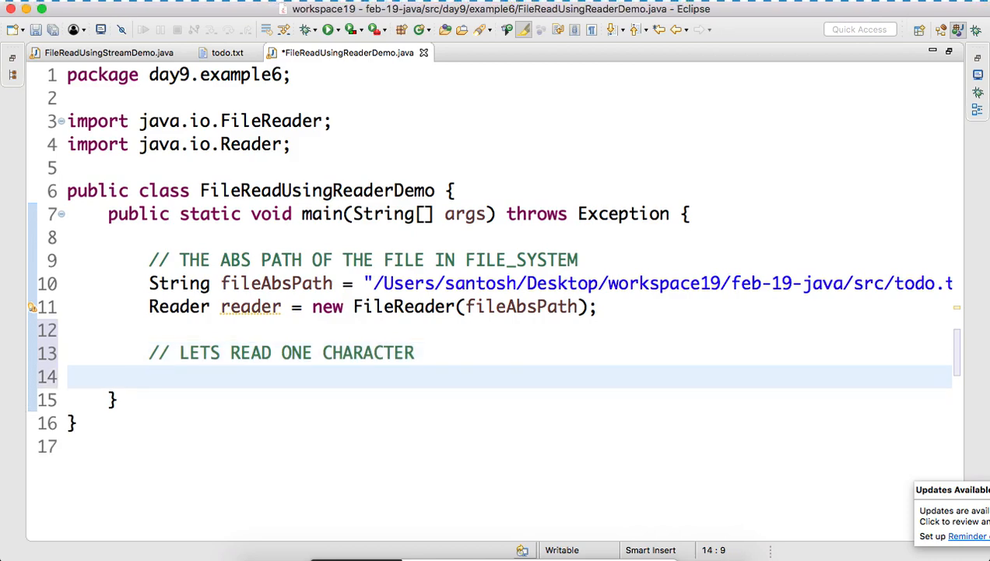
text(reader.read();)
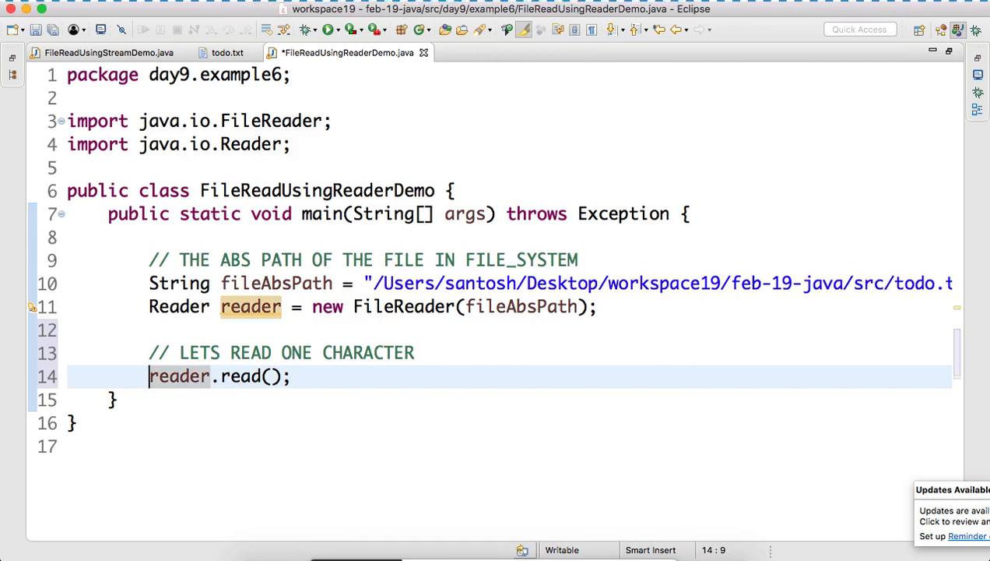
text(char)
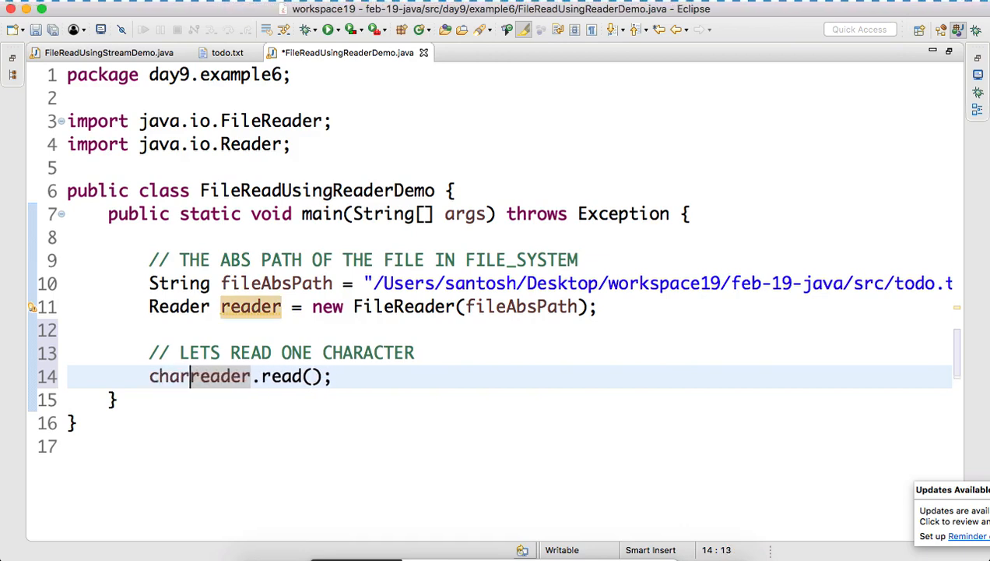
text(ch = ())
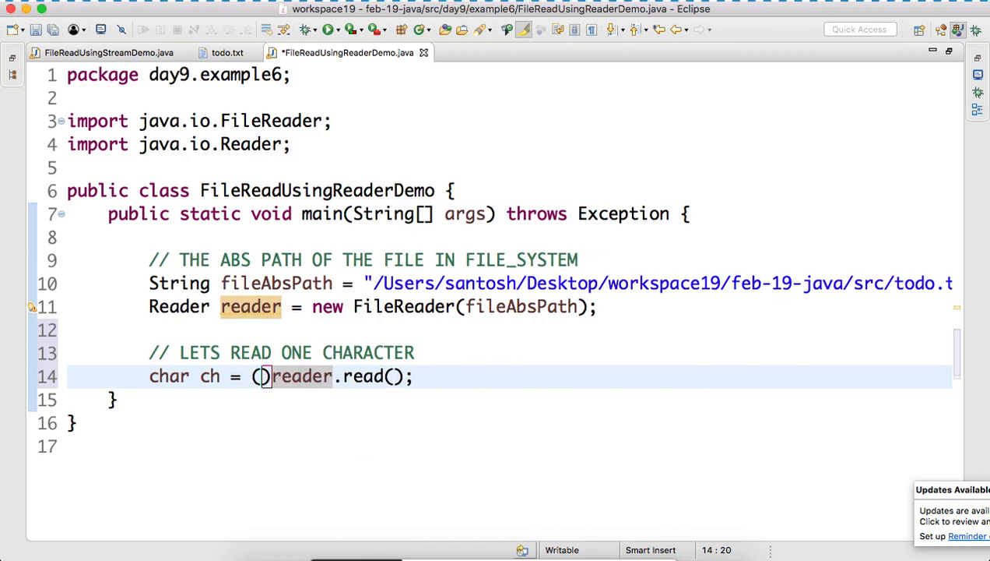
text(char)
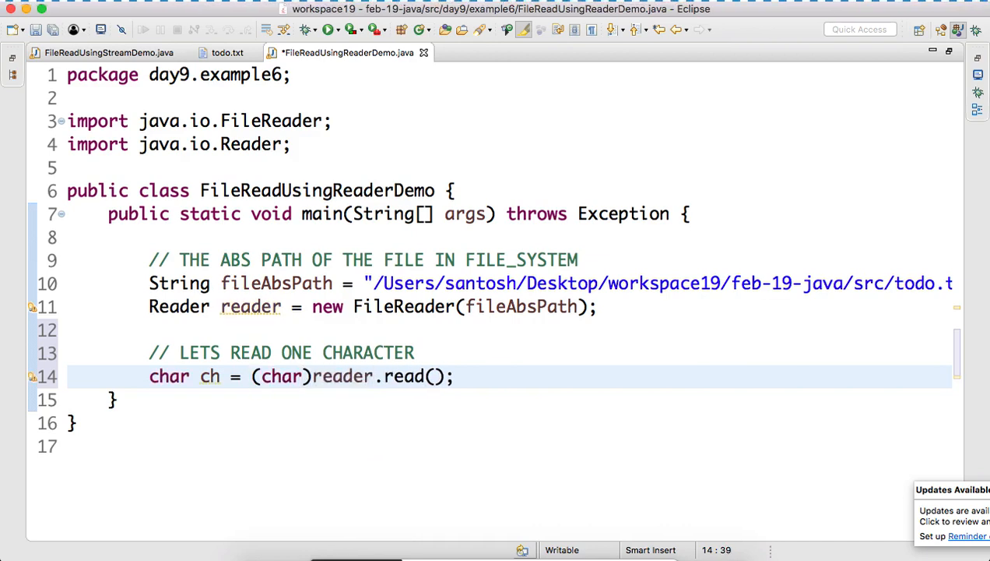
- Add System.out.println(ch) via the sysout template and save the class
text(Syso)
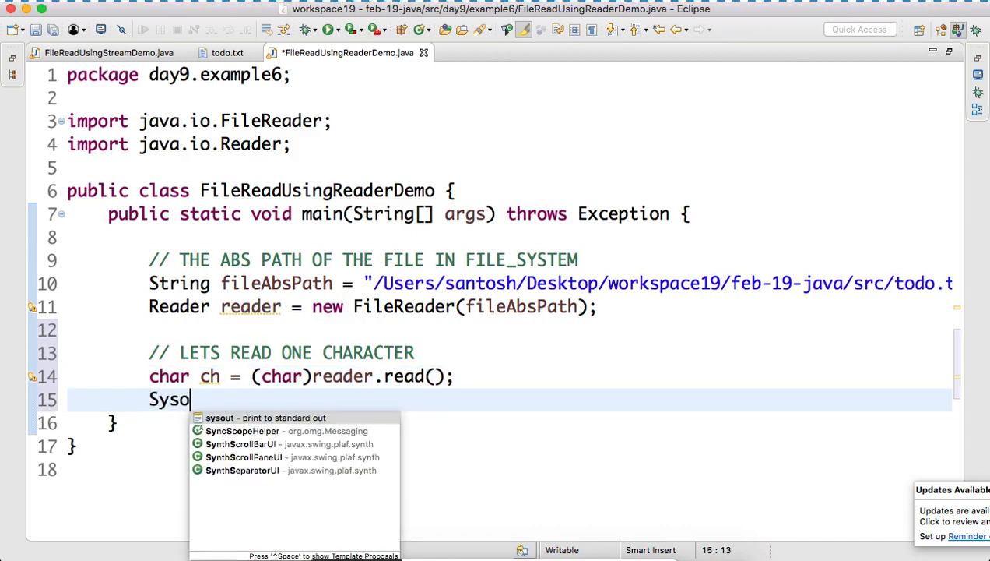
click(267, 417)
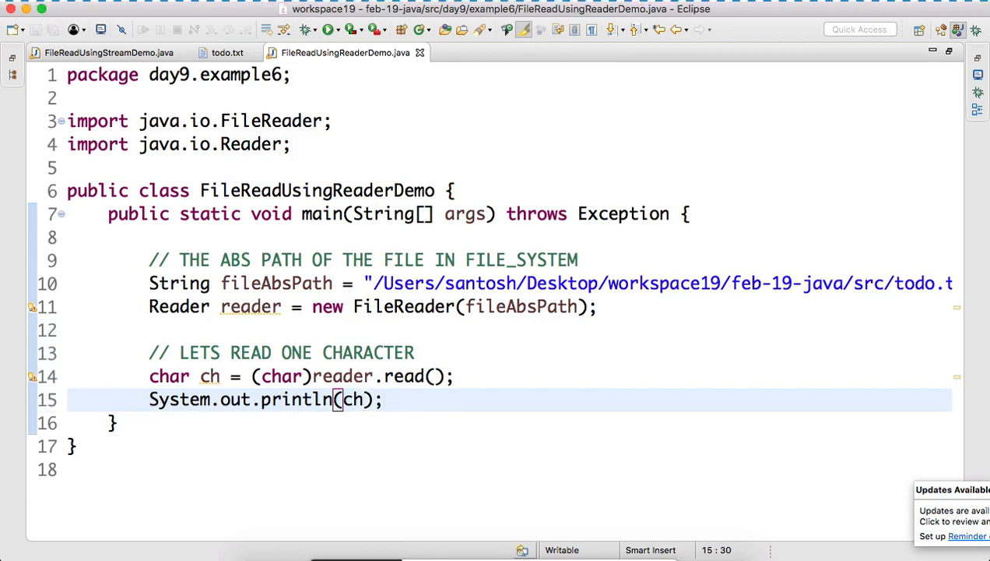
double_click(352, 399)
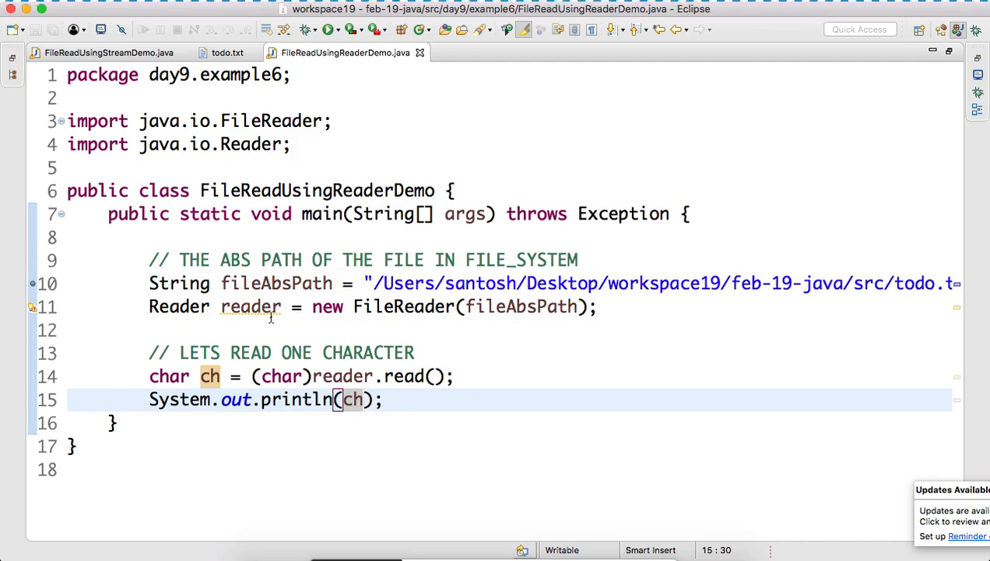
mouse_move(243, 319)
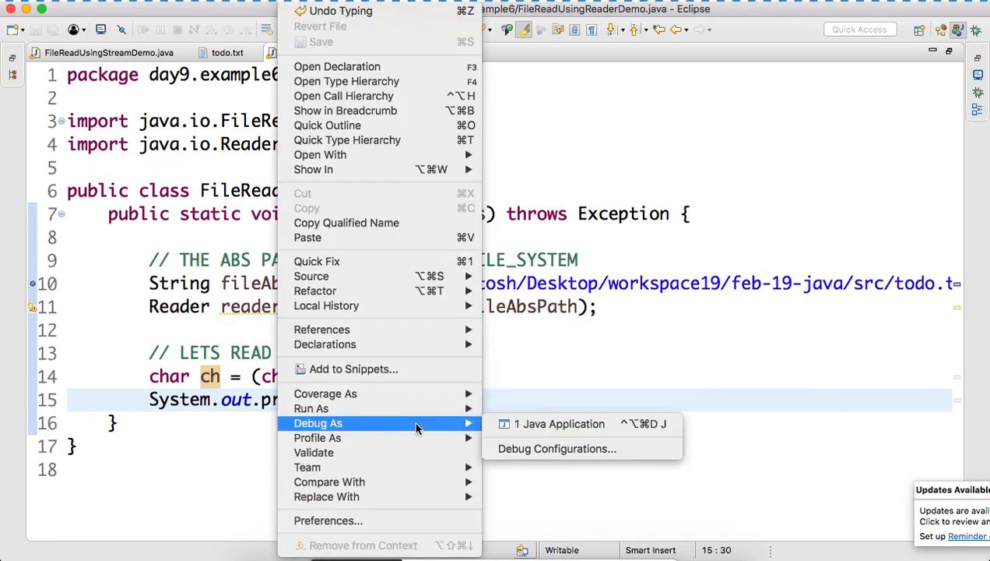
- Run FileReadUsingReaderDemo as a Java application to test the single-character read
click(559, 424)
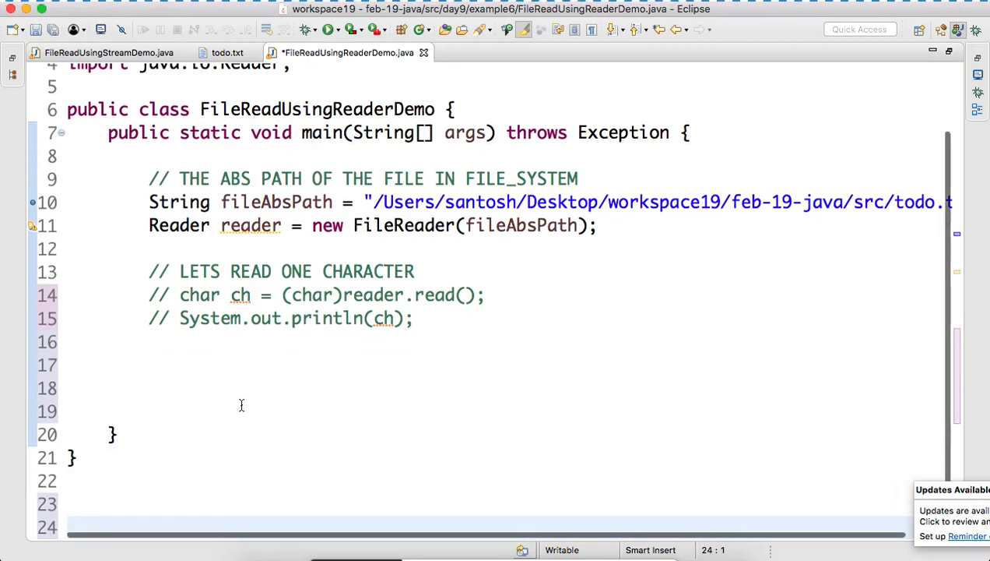
- Write int data = reader.read(); and begin a while loop on data
text(S)
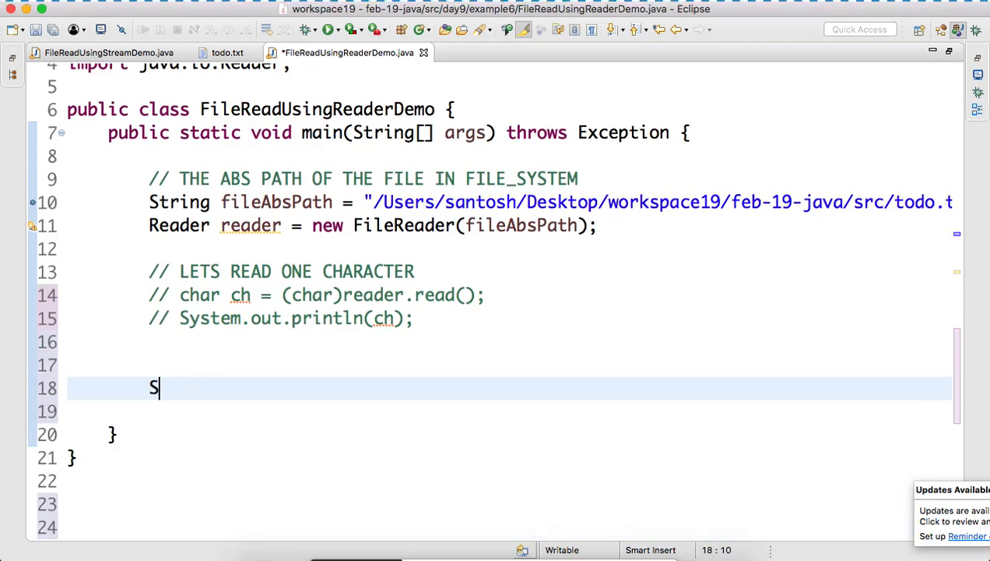
text(int c)
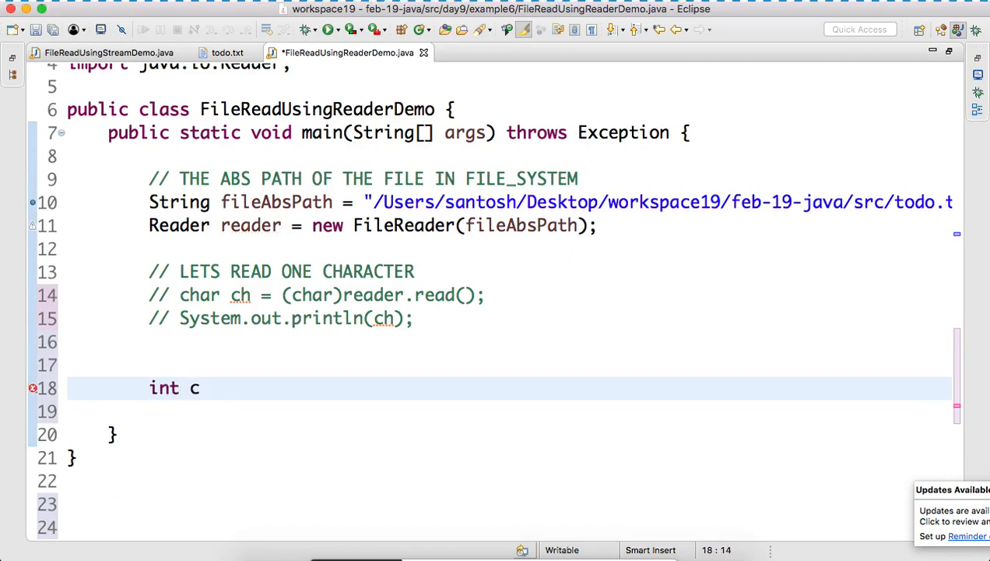
text(onten)
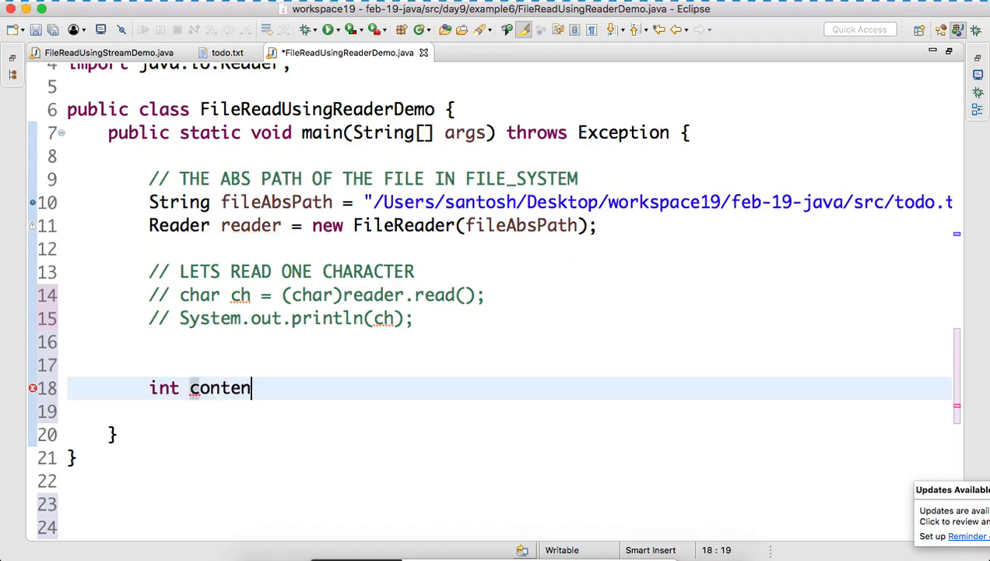
key(BackSpace)
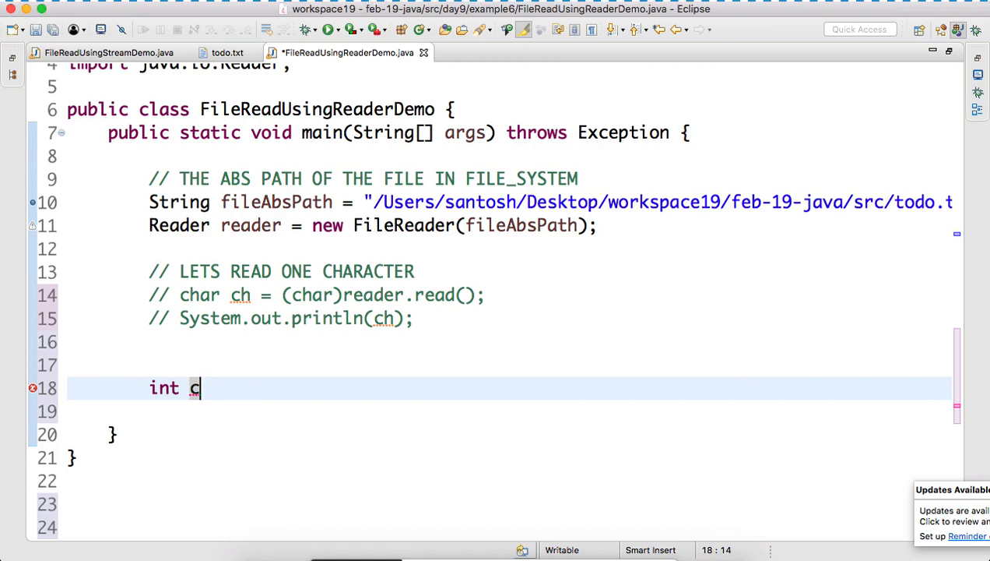
text(ata =)
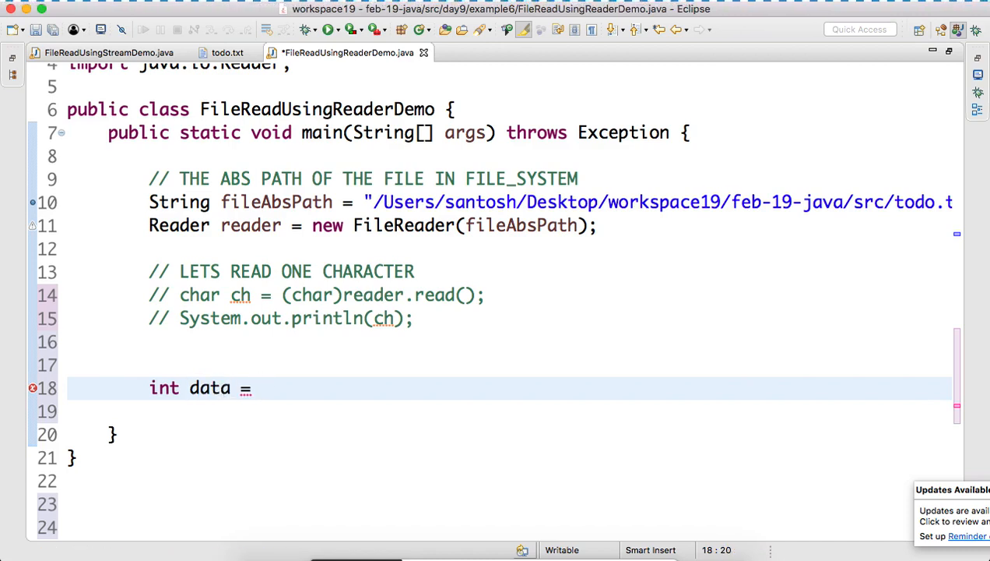
text(reader.read)
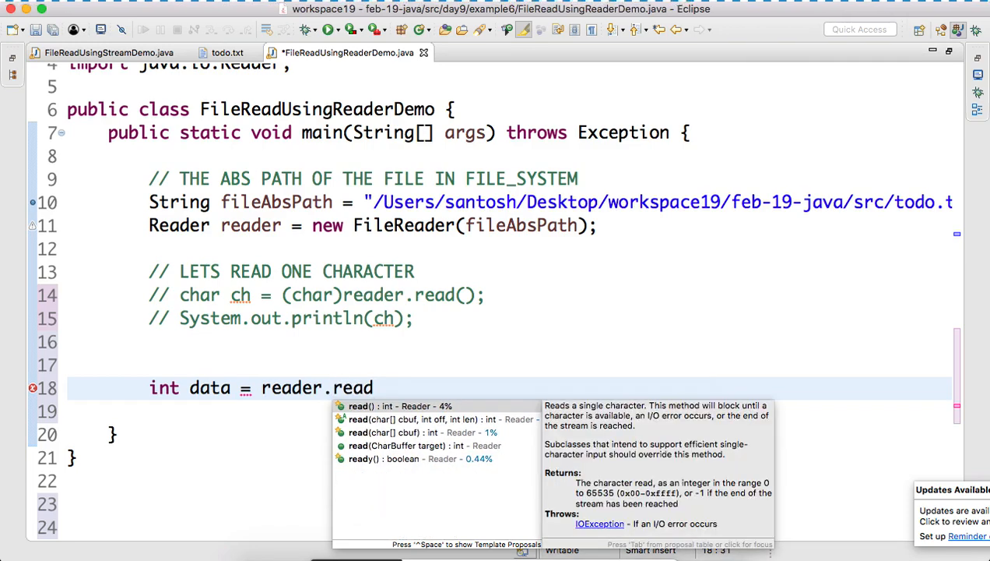
click(398, 405)
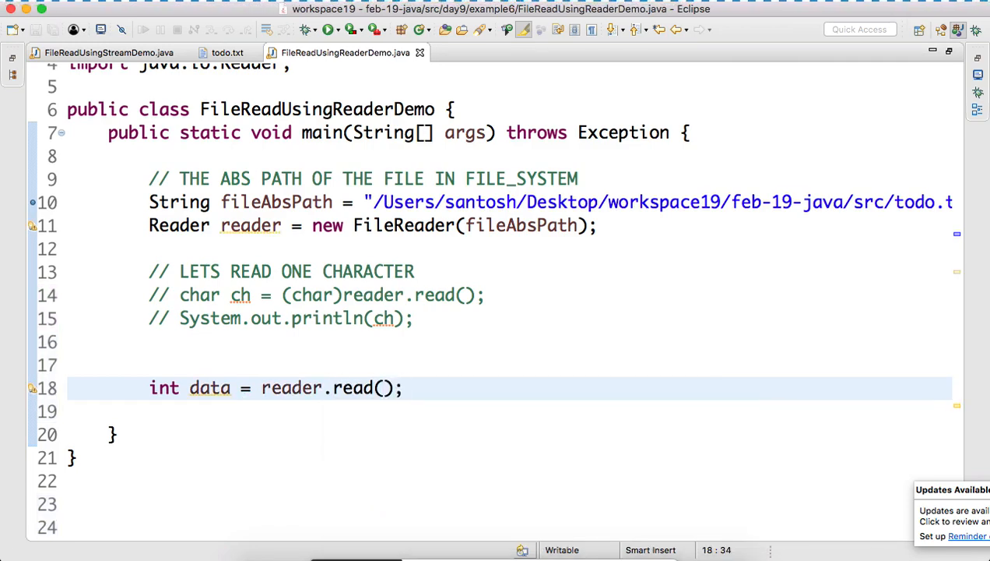
text(whie)
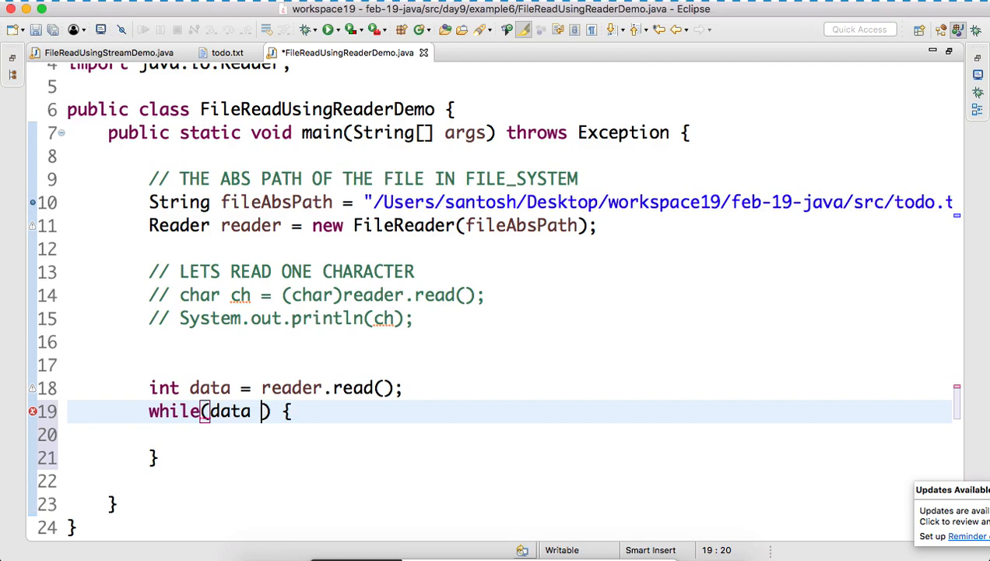
- Loop while data != -1 and end each pass with data = reader.read() under a '// READ THE NEXT CHAR' comment
text(!= -1)
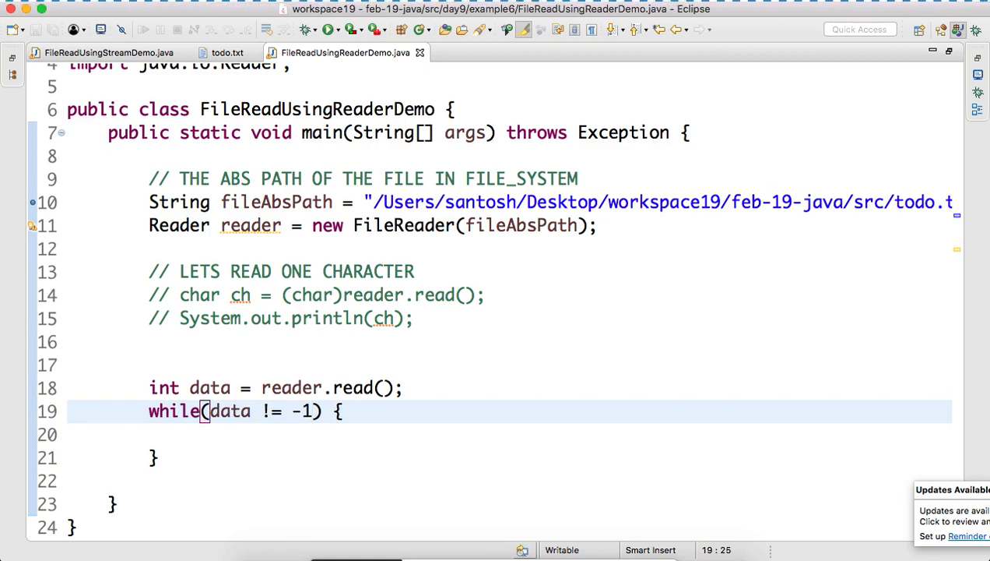
text(data)
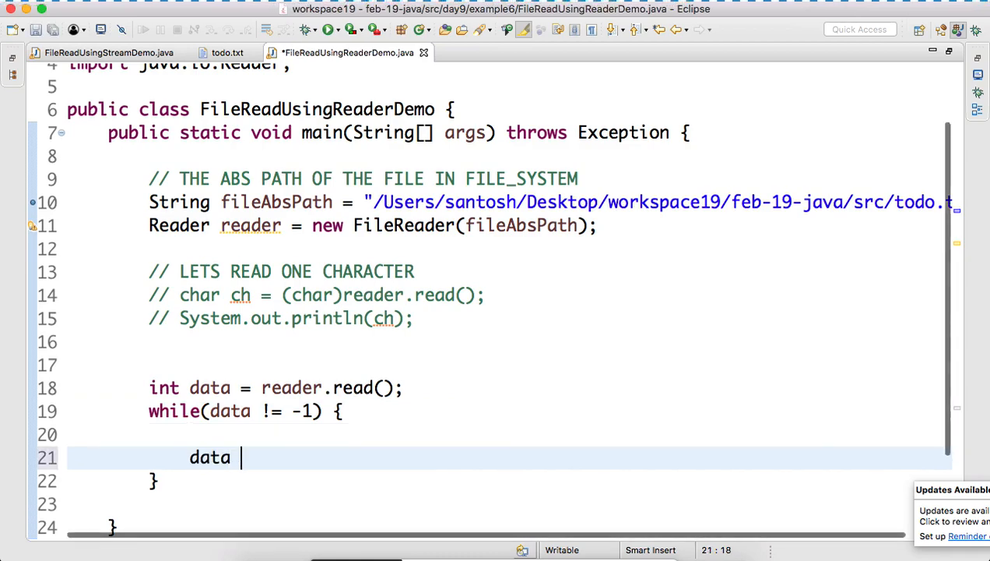
text(= reader.read();)
text(//)
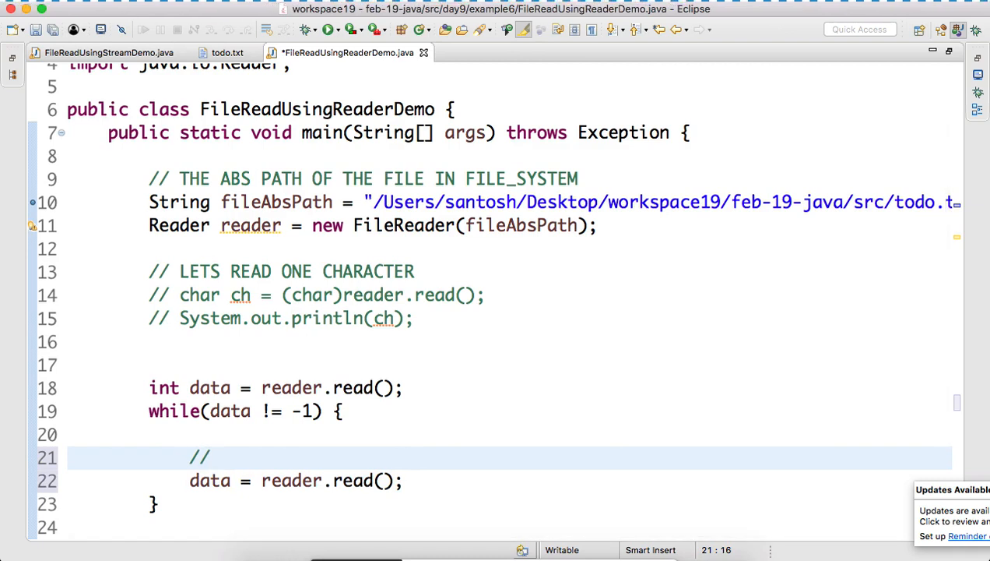
text(READ THE)
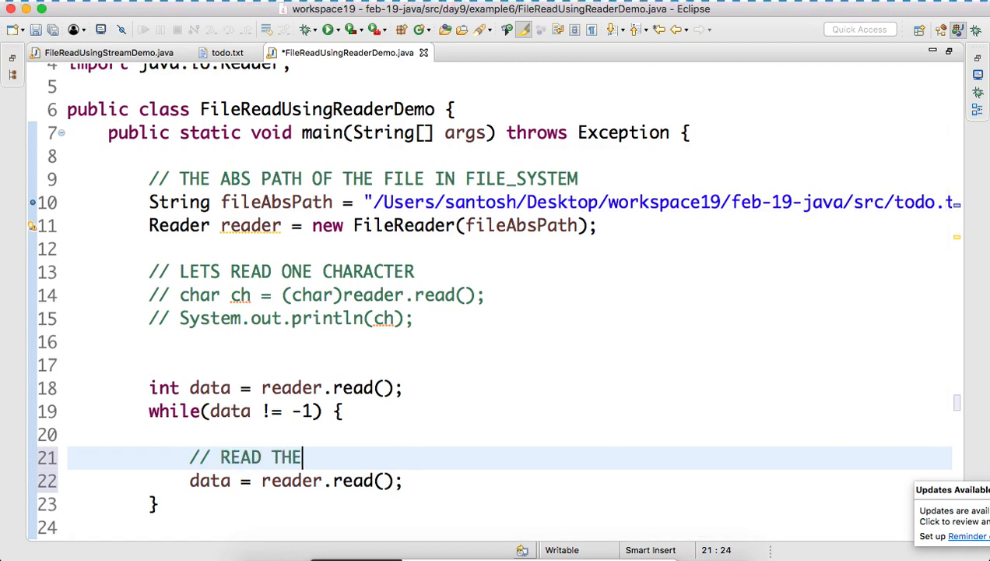
text(NEXT CHAR)
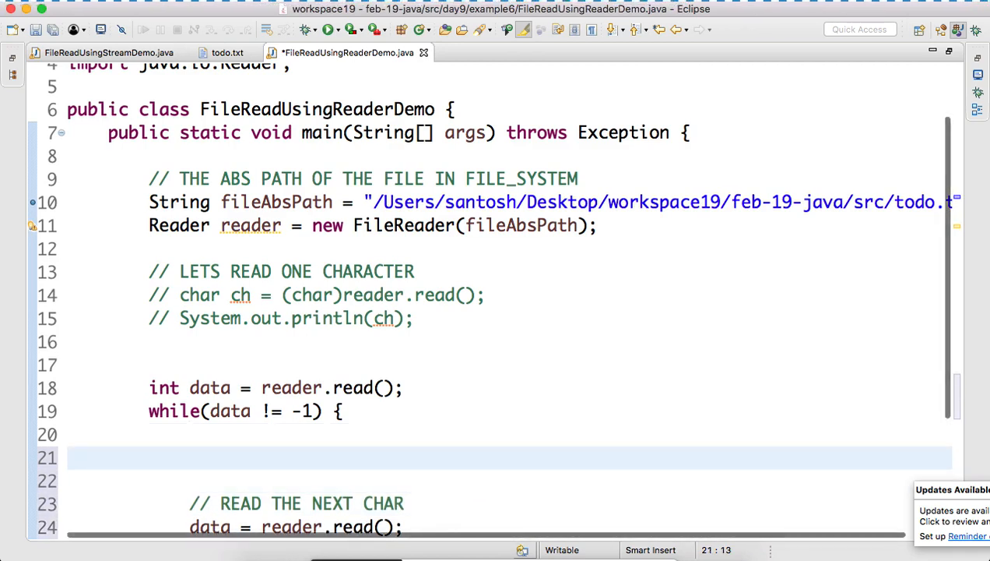
- Inside the loop cast the read value with char ch = (char) data;
click(191, 458)
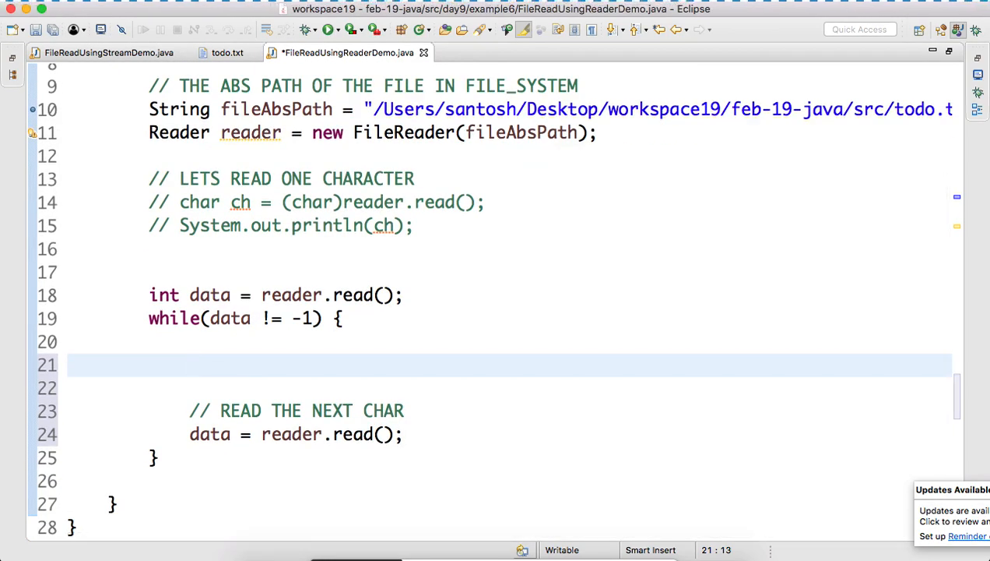
text(cha)
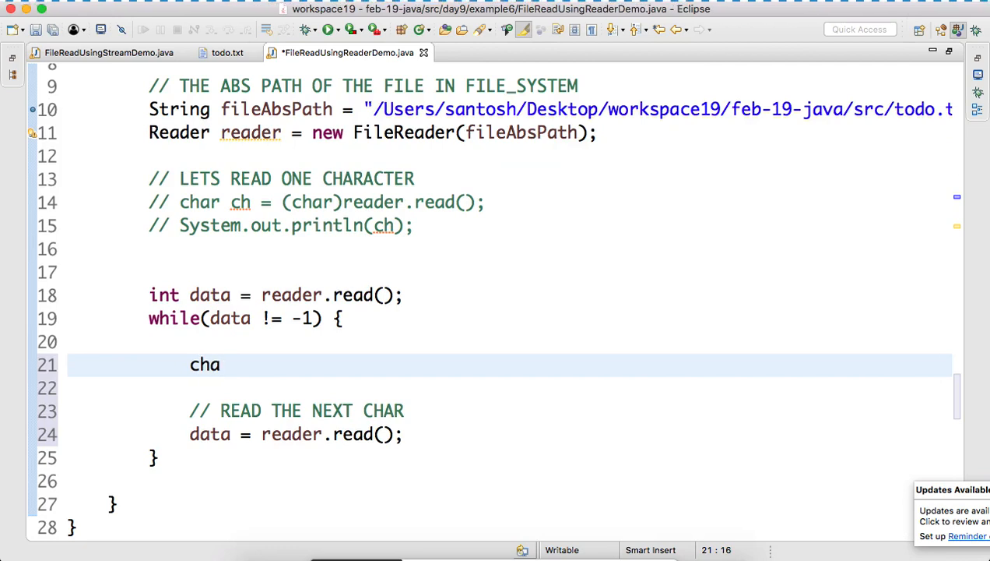
text(r data)
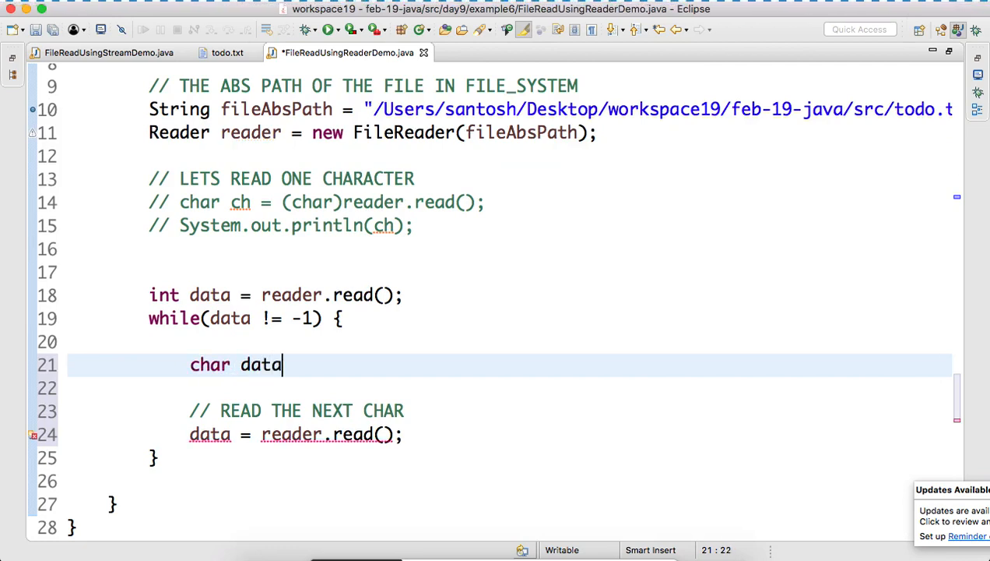
text(ch =)
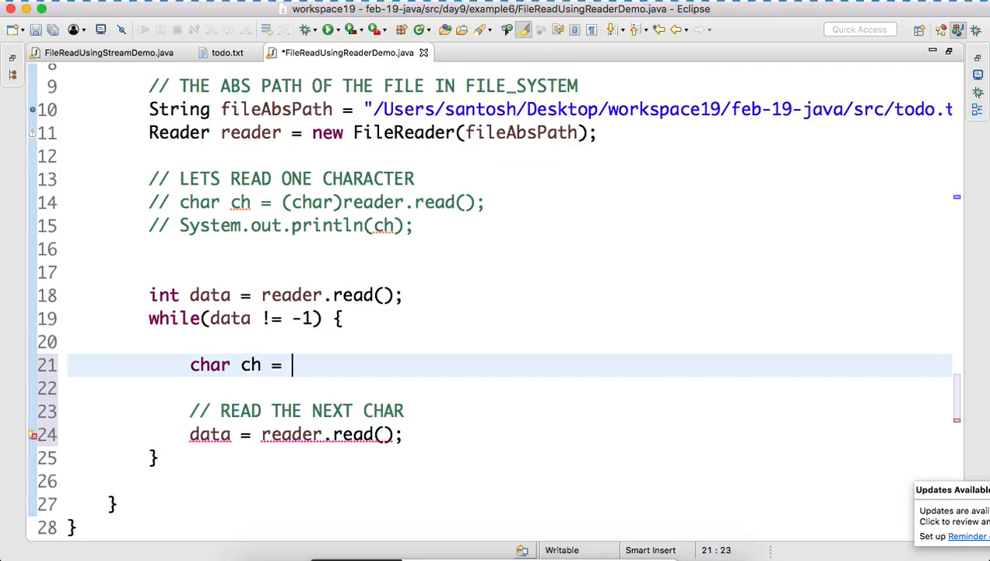
text((char))
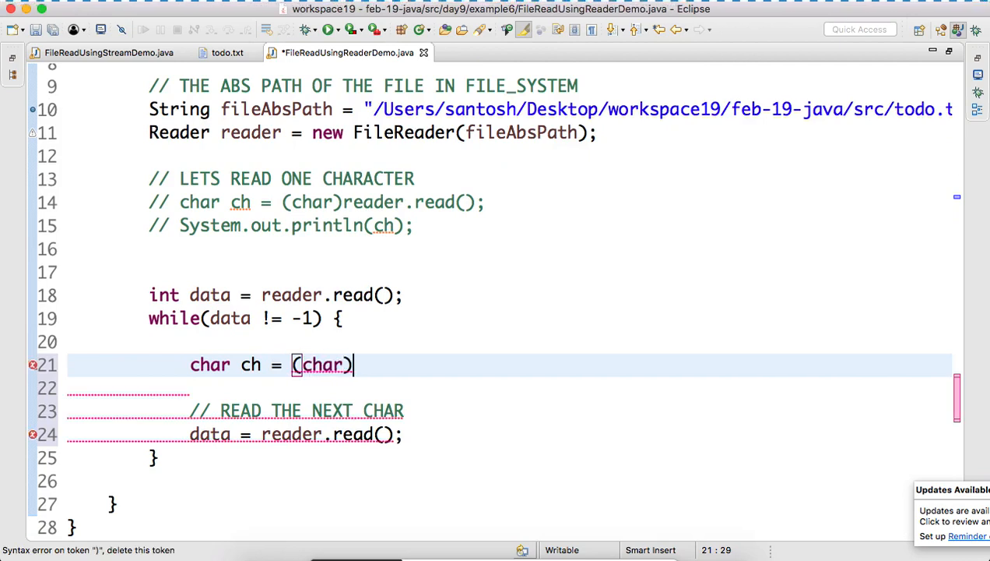
text(data;)
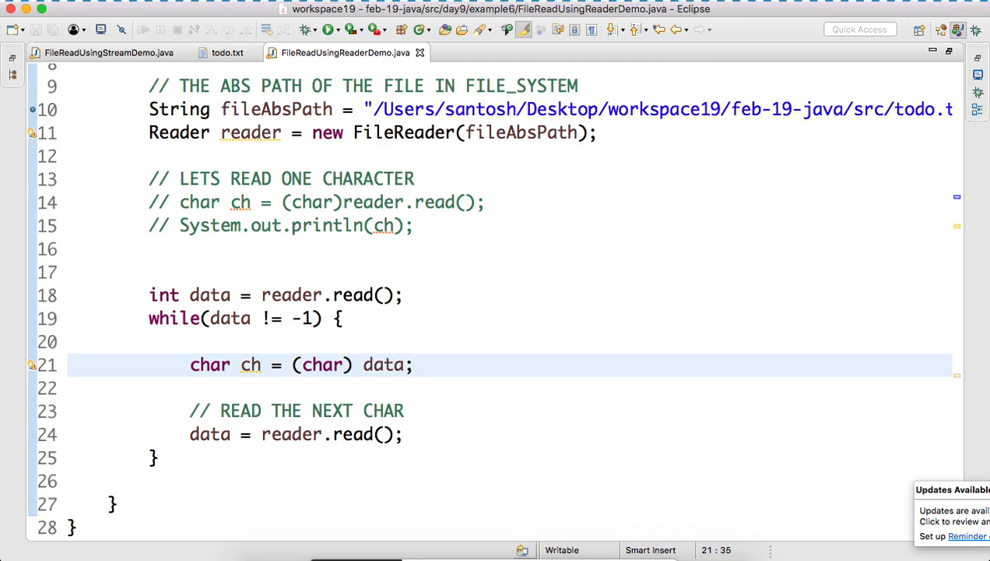
- Print each character with System.out.print(ch) and save
text(System.out.println();)
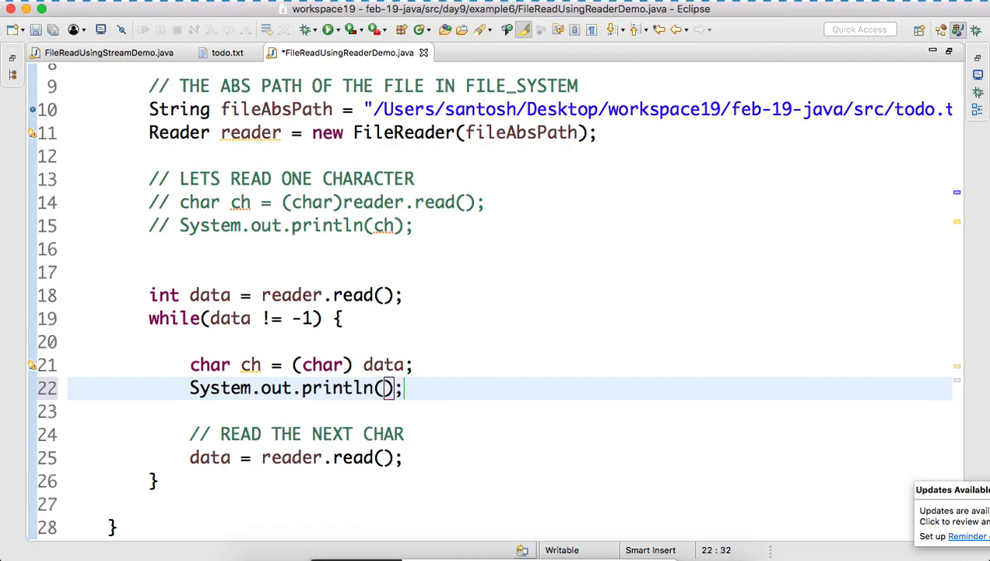
text(ch)
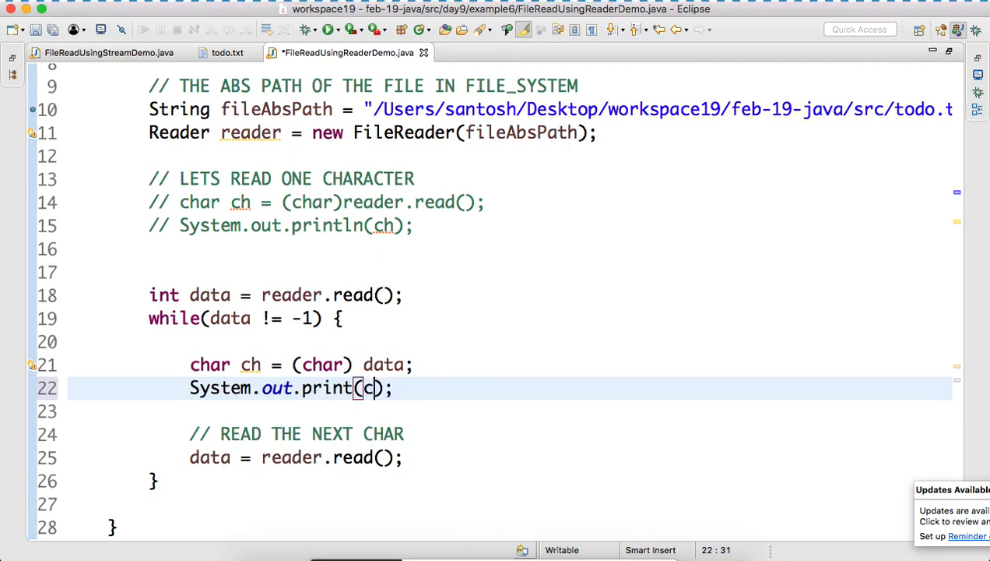
text(h)
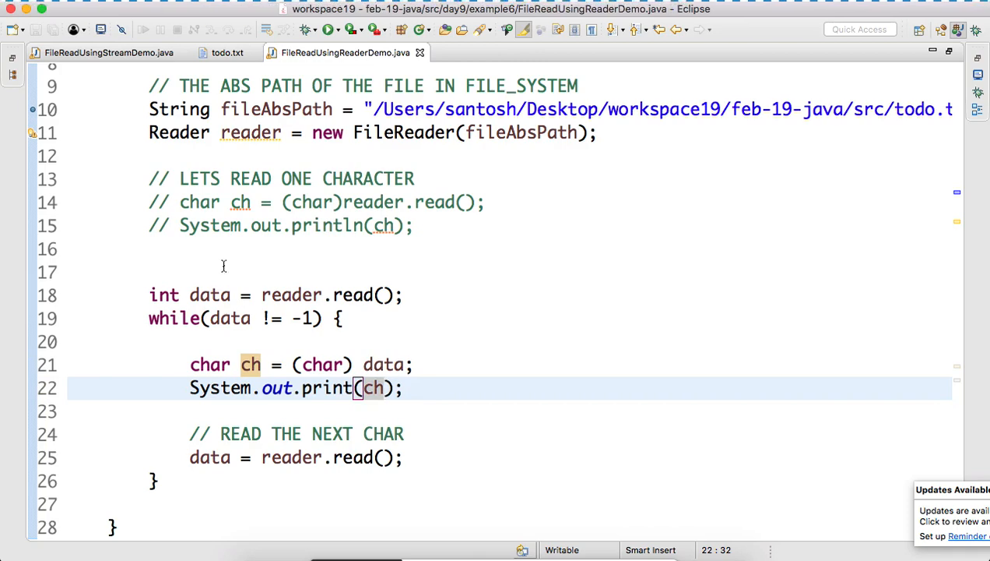
mouse_move(181, 215)
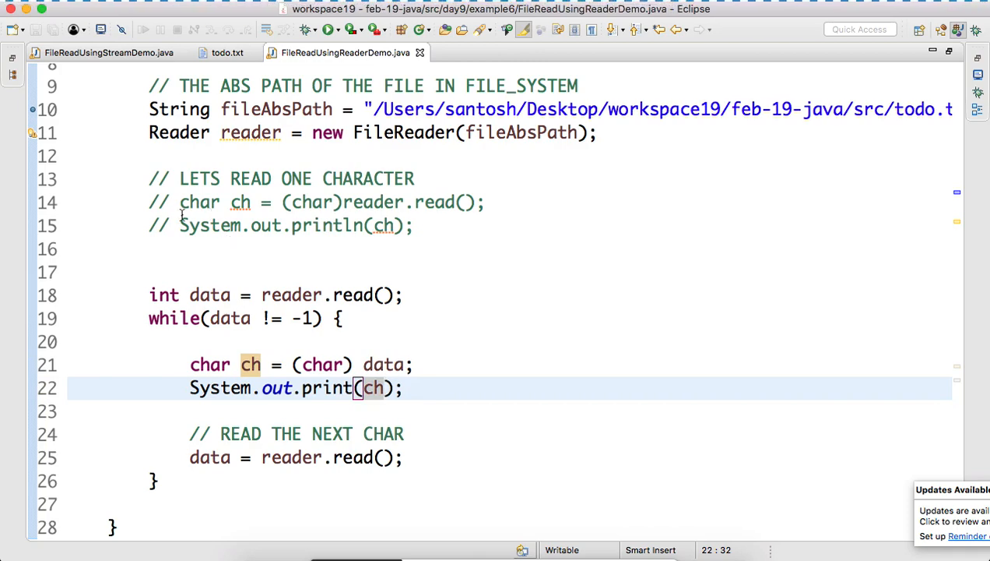